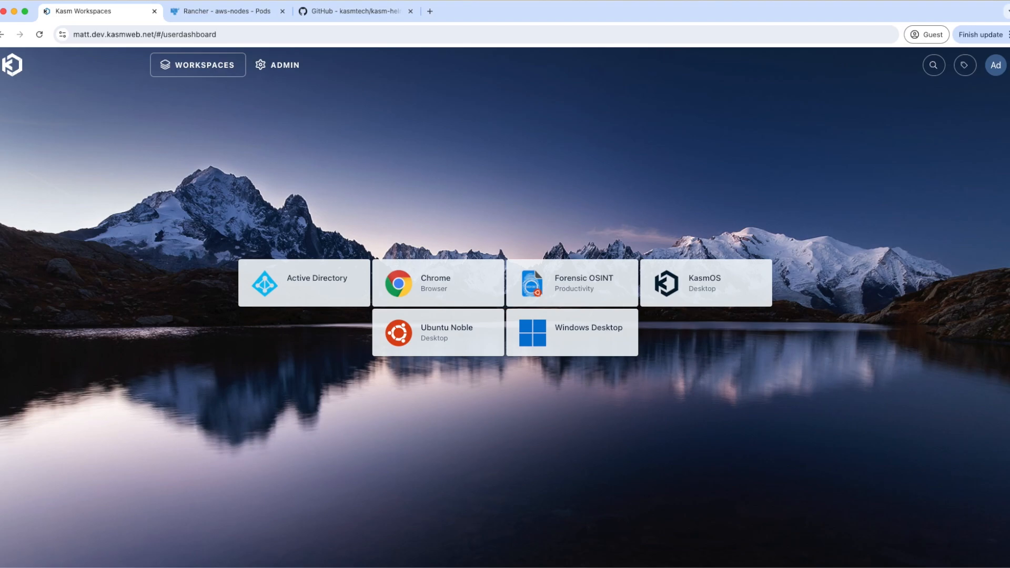
- Bring up the kasmtech/kasm-helm repository on its release/1.16.0 branch
click(353, 11)
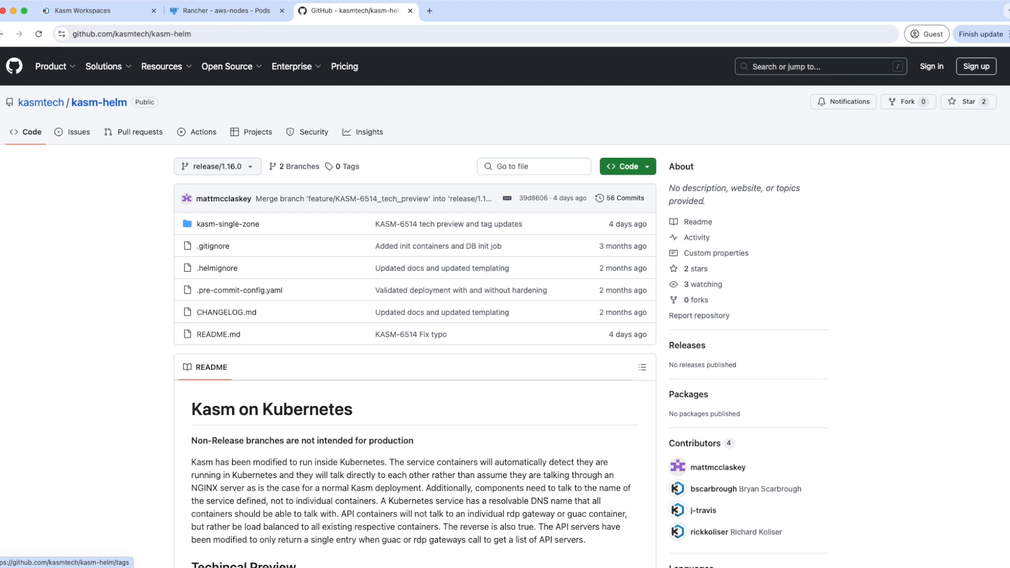
- Switch to Rancher's Workloads > Pods view for the aws-nodes cluster
click(222, 11)
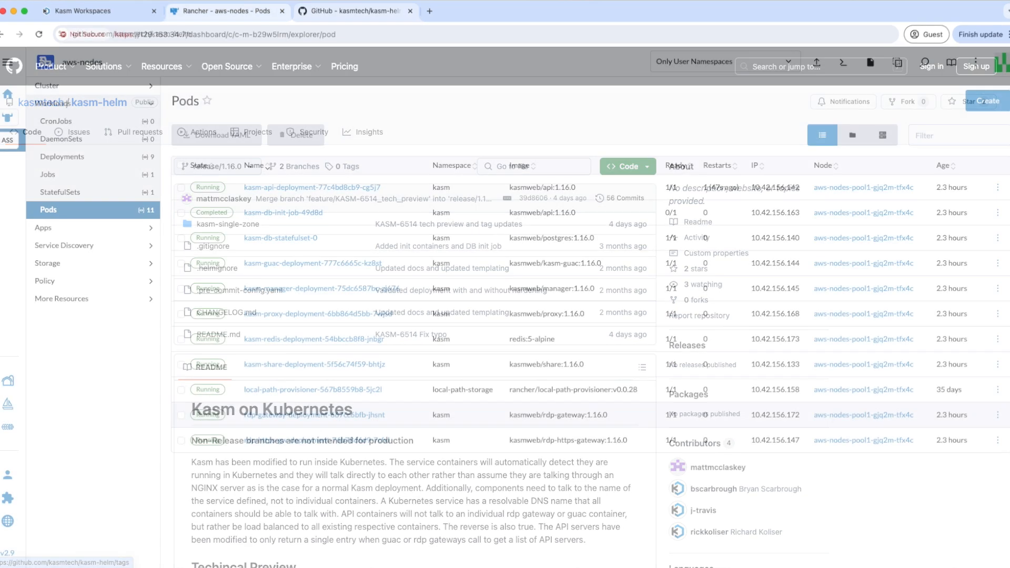
click(228, 10)
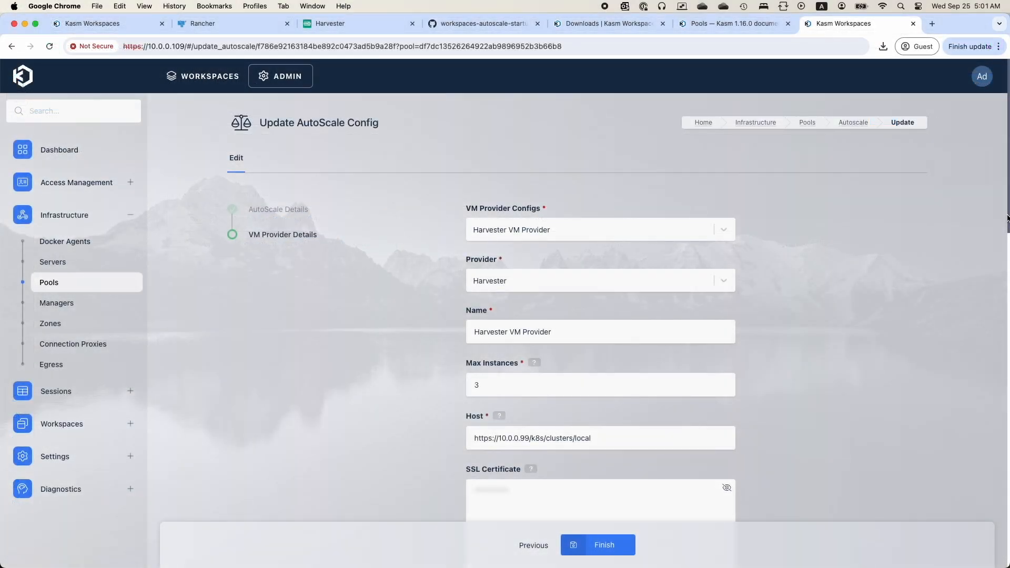
scroll(down, 3)
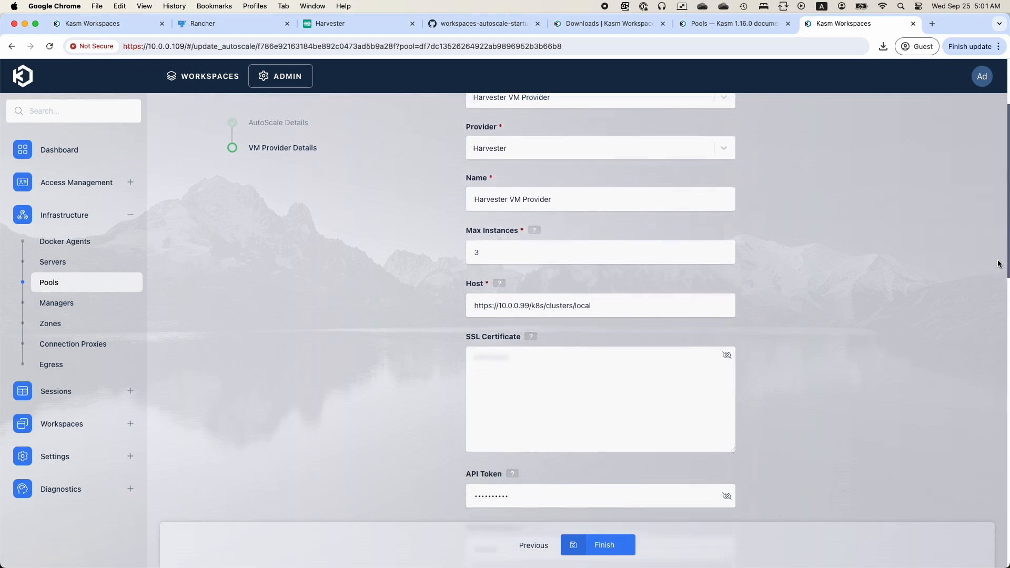
scroll(down, 3)
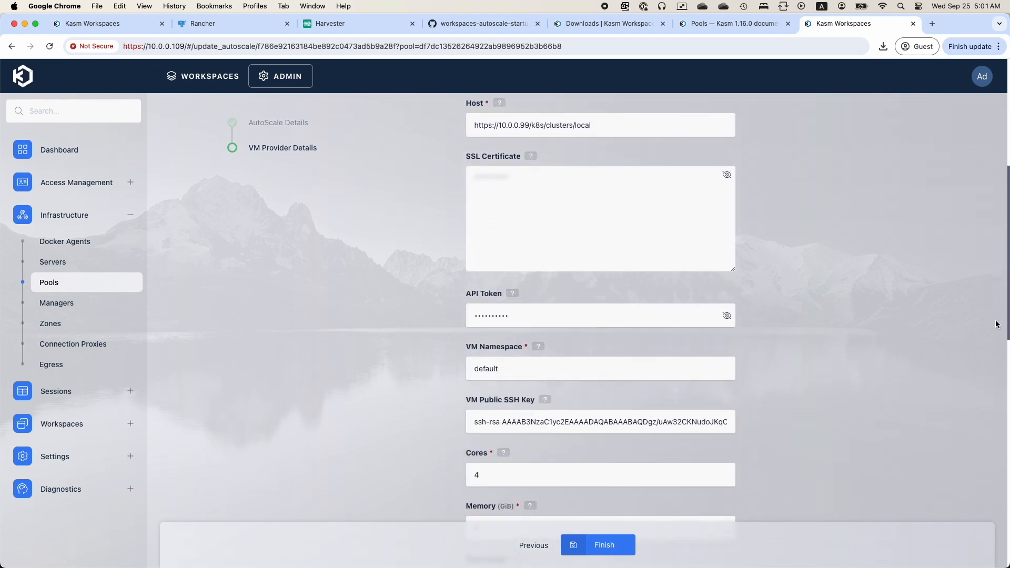
scroll(down, 3)
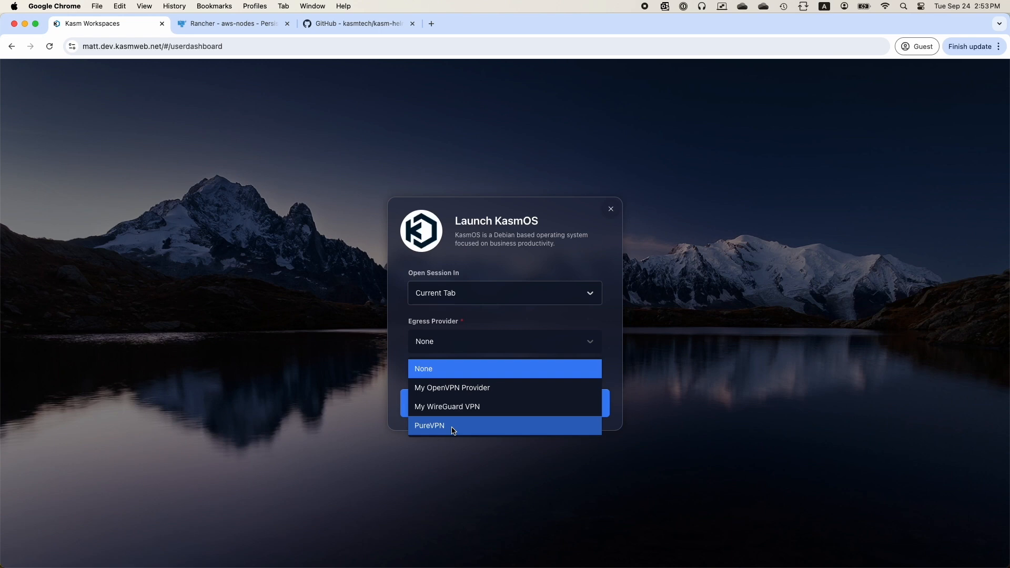
mouse_move(470, 406)
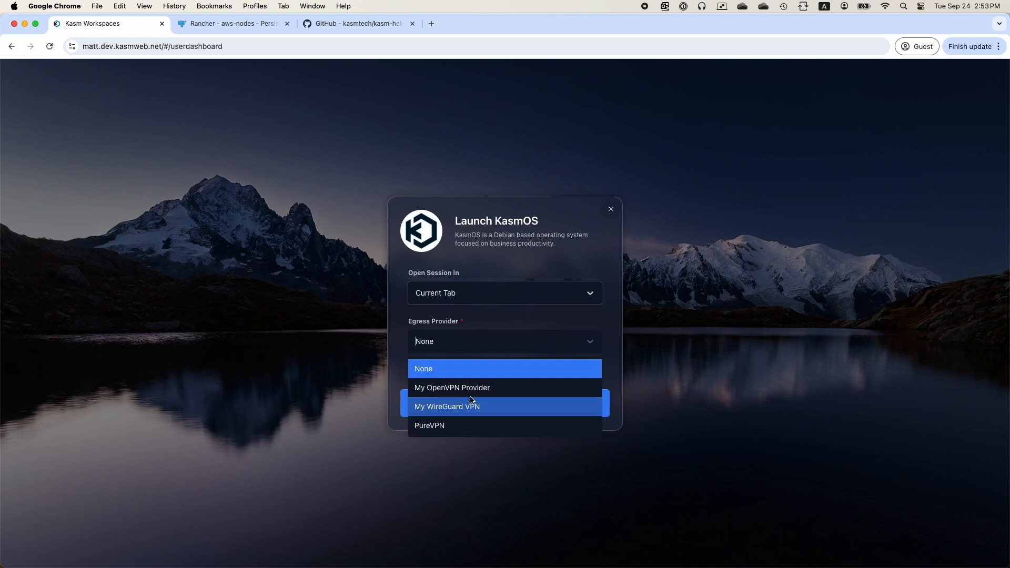
- Launch KasmOS with PureVPN egress through the Belgium (Brussels) gateway
click(429, 425)
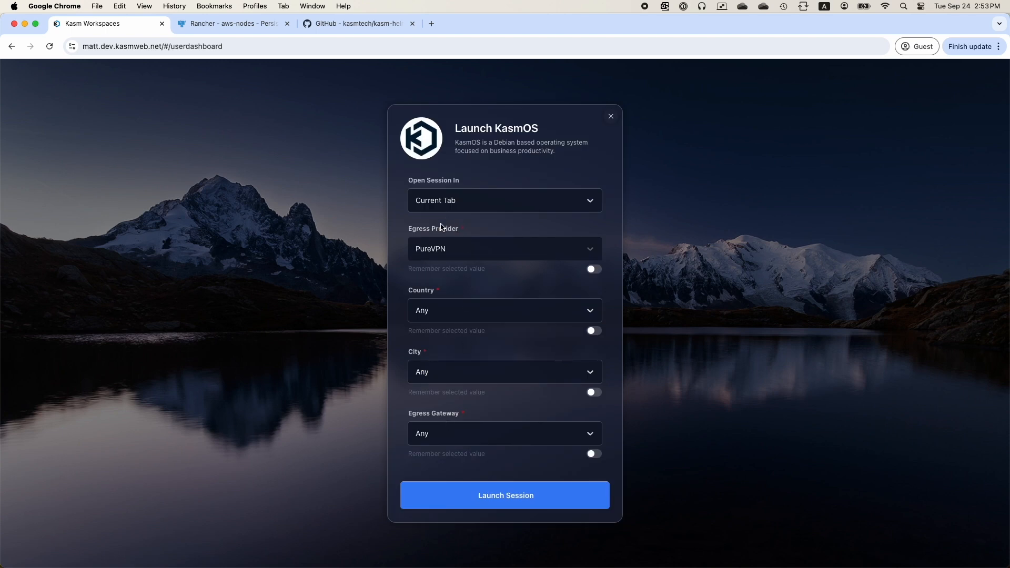
click(504, 310)
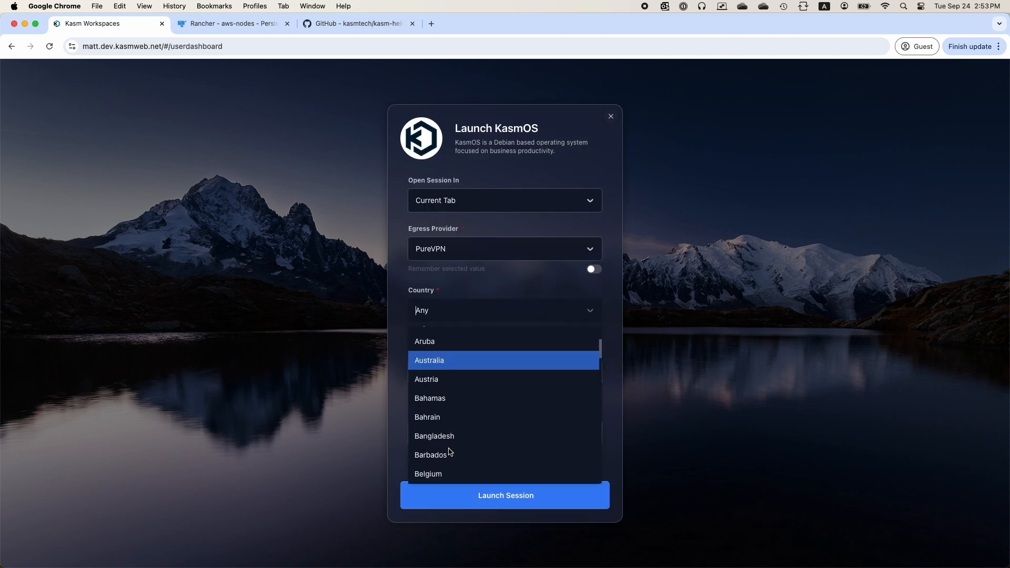
click(428, 475)
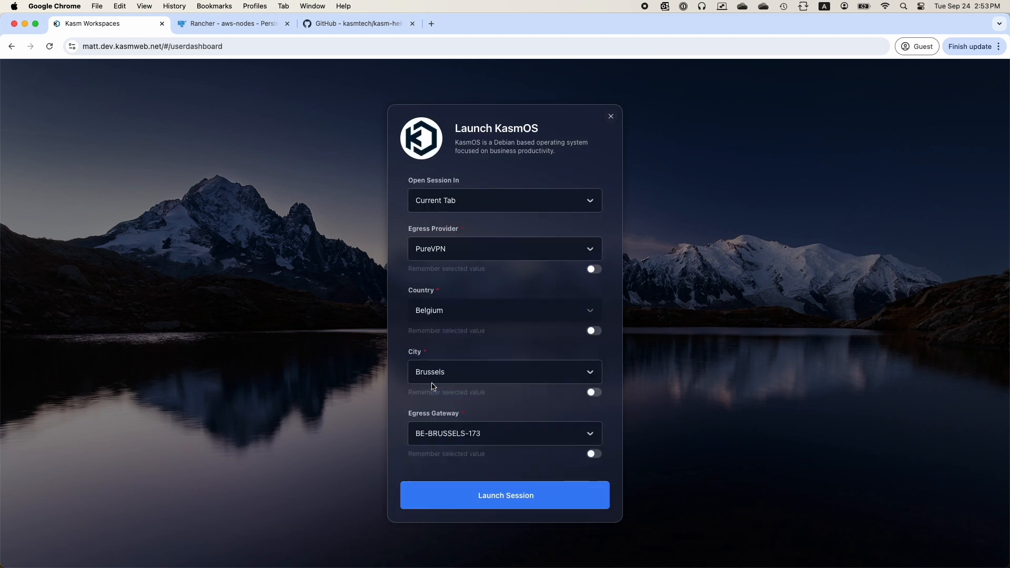
click(506, 496)
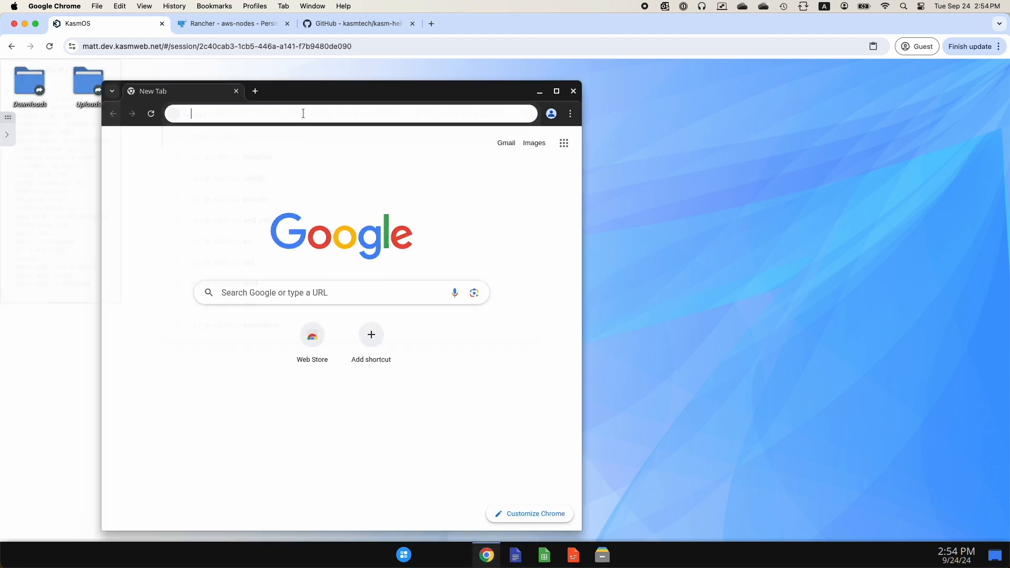
- Search 'my ip address' in the KasmOS session's Chrome address bar
text(my ip address)
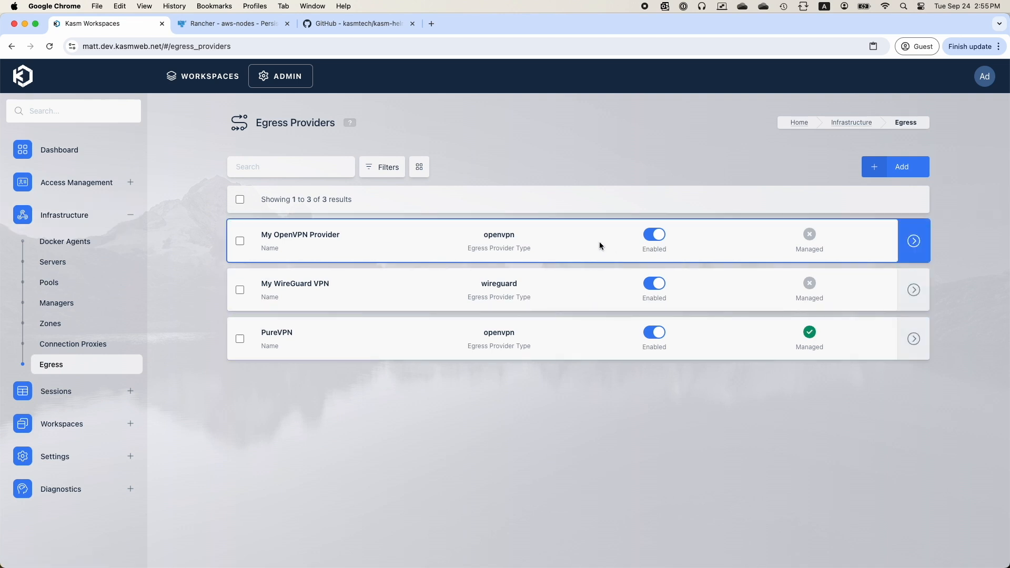
mouse_move(270, 280)
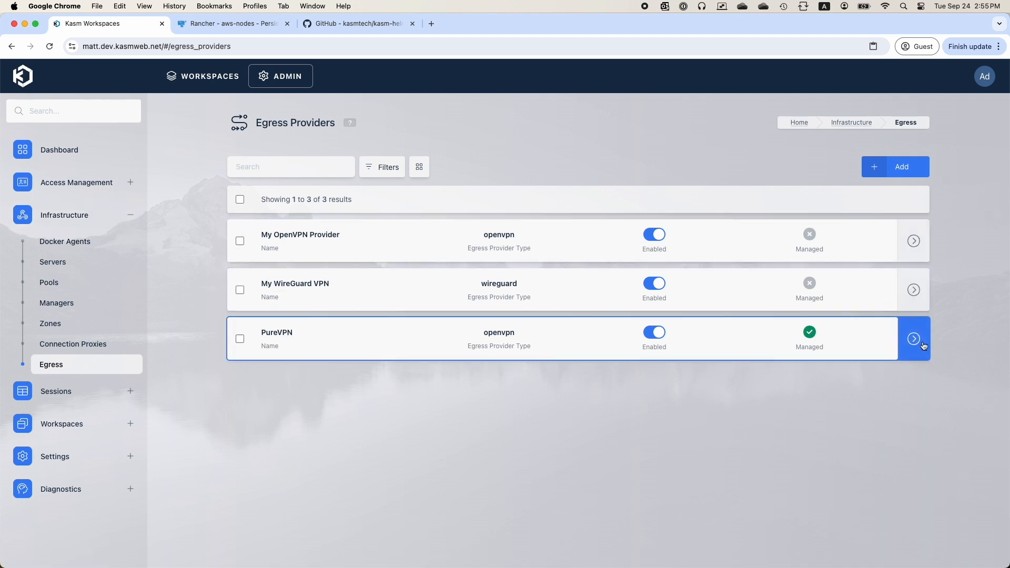
- Reveal the PureVPN egress provider's actions and start editing it
click(913, 338)
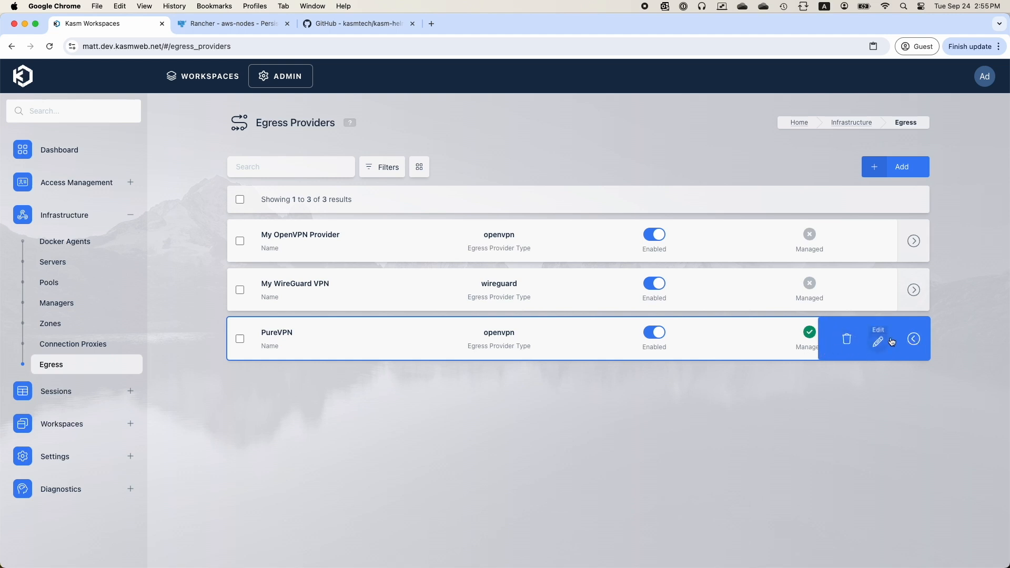
click(878, 340)
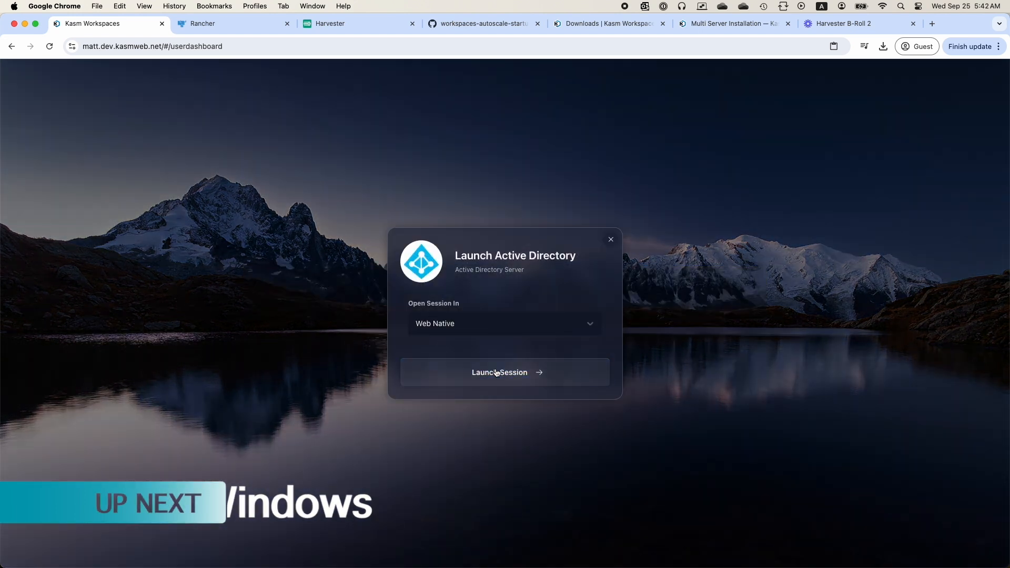
- Launch the Active Directory session as Web Native and reach its Windows desktop
click(504, 371)
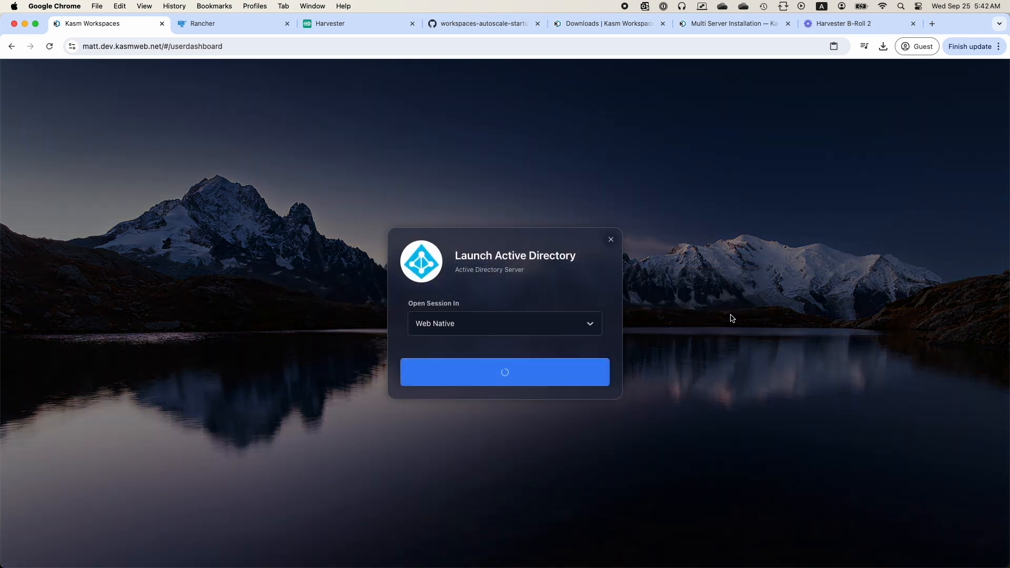
click(504, 372)
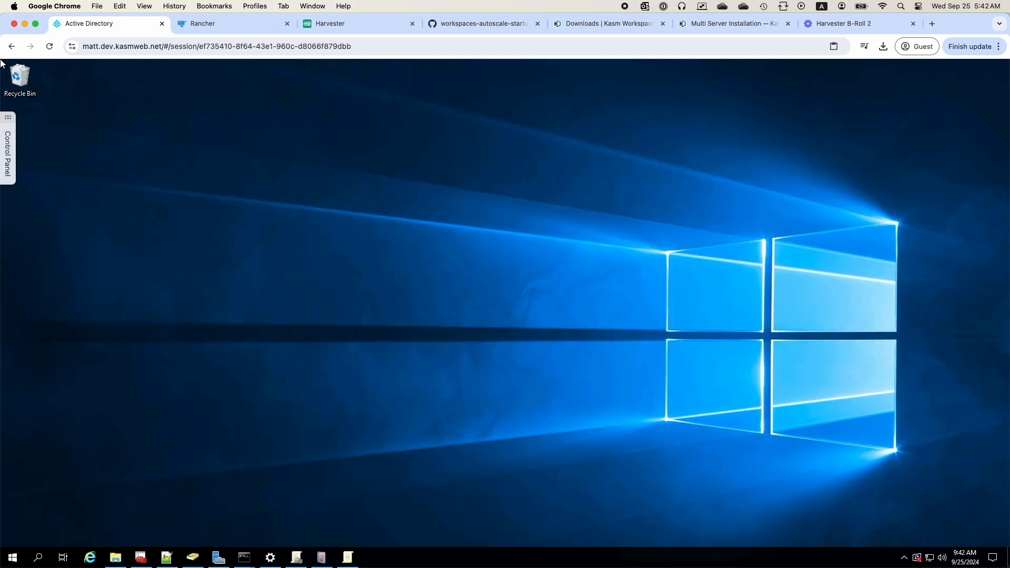
click(730, 24)
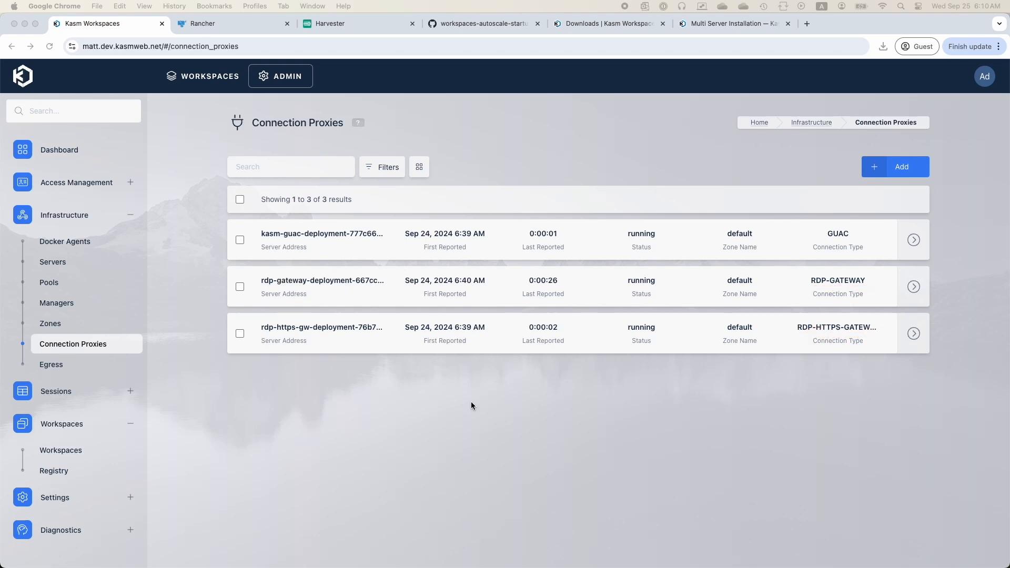
- Show the Deployment Zones list with the single default zone
click(50, 323)
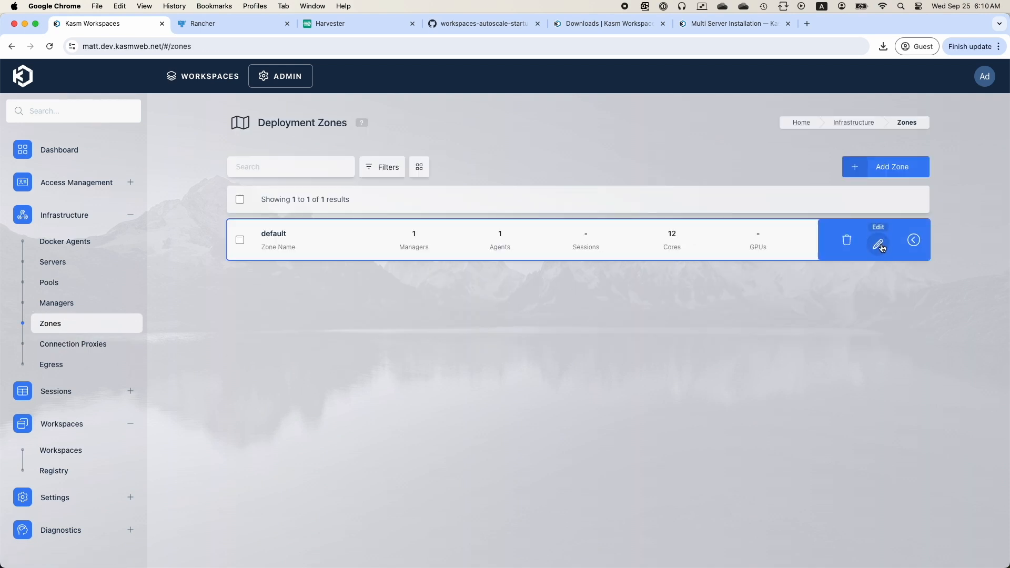
- Edit the default deployment zone, leading to the six-workspace admin list
click(880, 240)
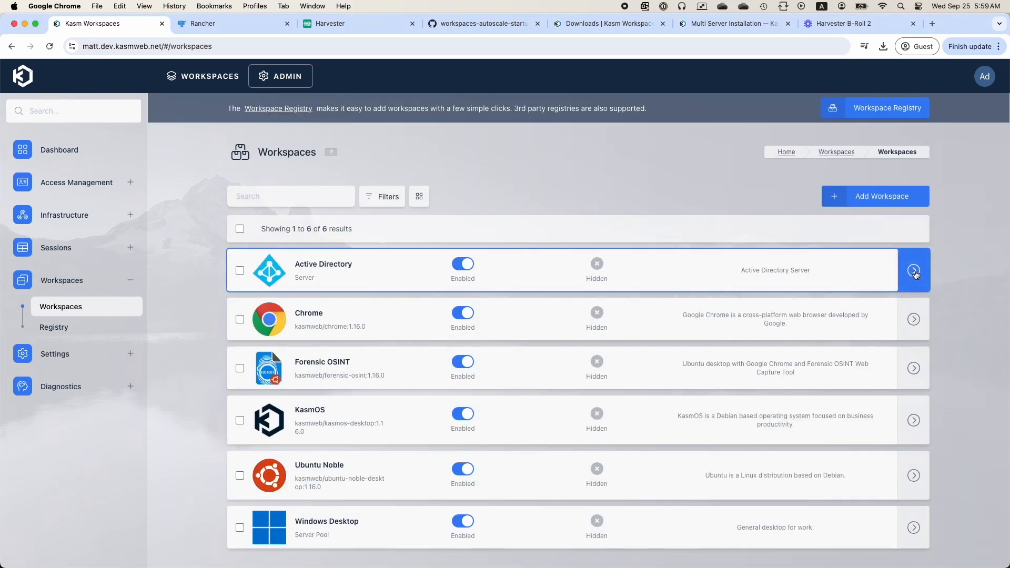
- Review the Active Directory workspace's RDP Client Options, then return to the user dashboard
click(913, 270)
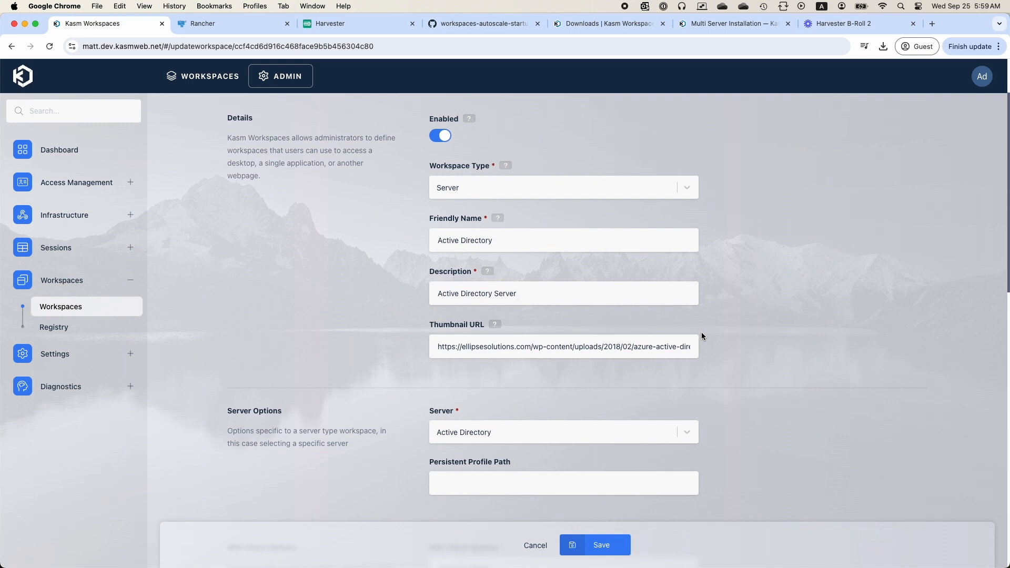
click(562, 259)
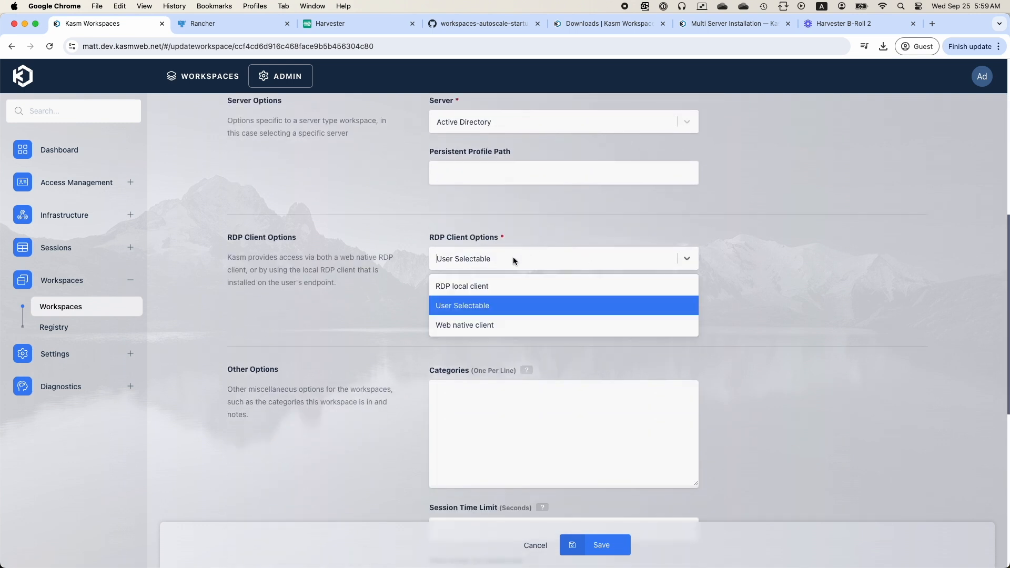
mouse_move(462, 286)
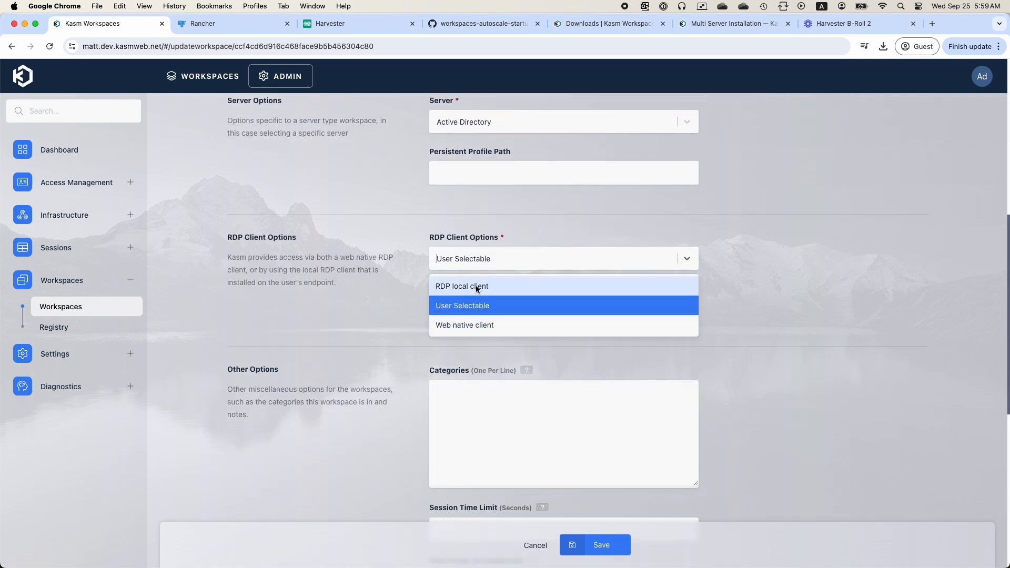
mouse_move(487, 325)
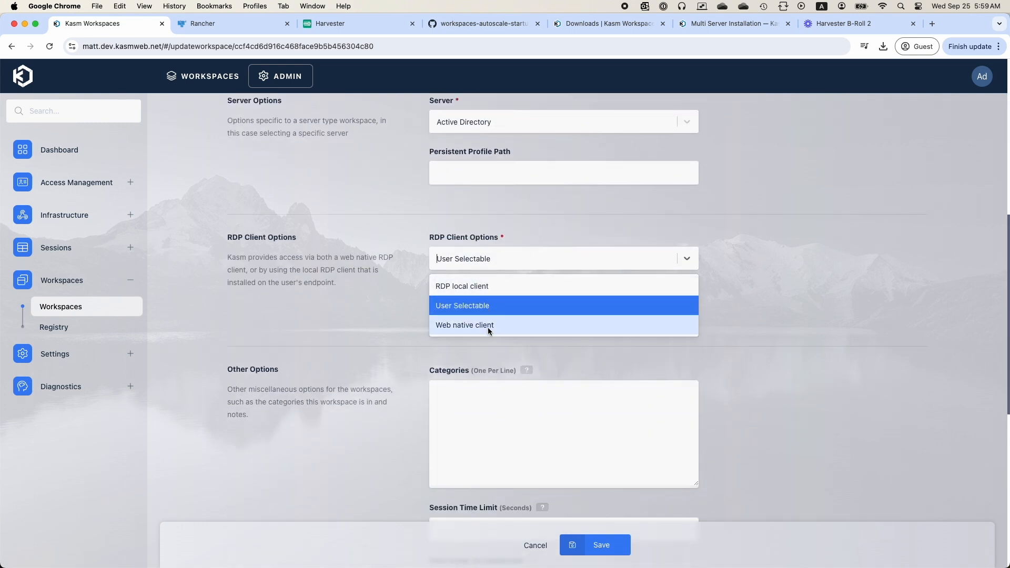
click(211, 76)
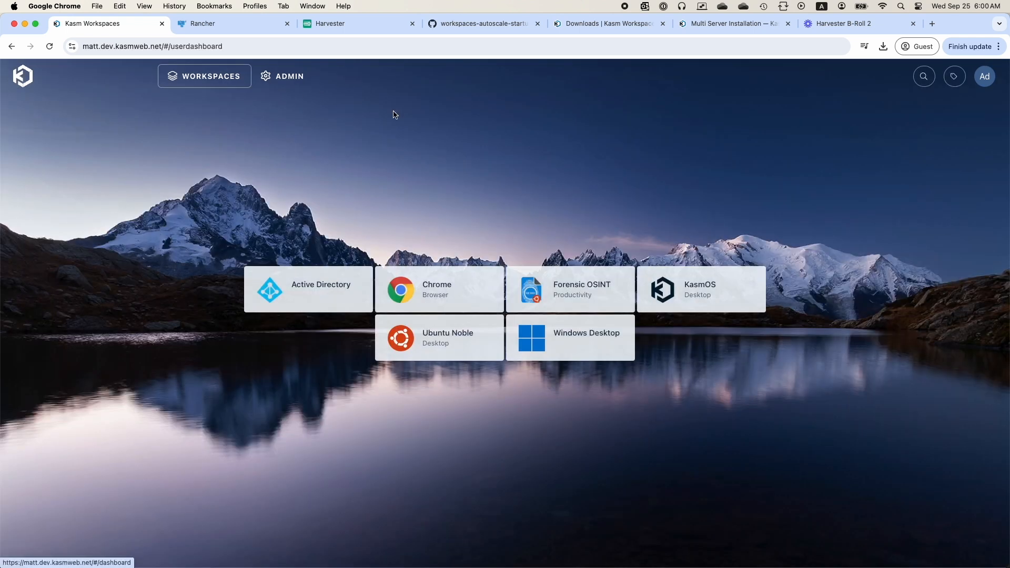
- Launch Active Directory into the local RDP client via Microsoft Remote Desktop.app
click(308, 289)
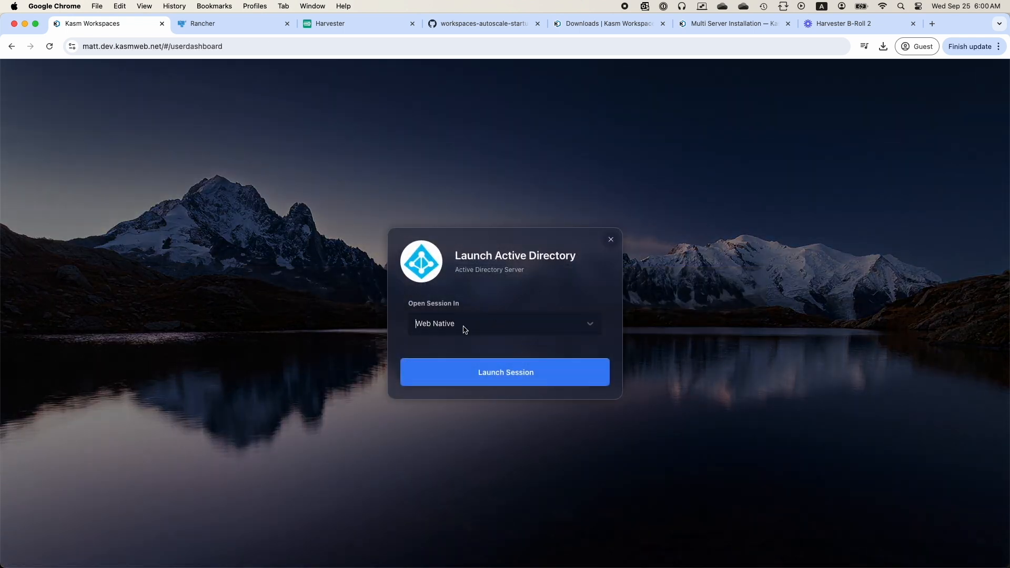
click(504, 323)
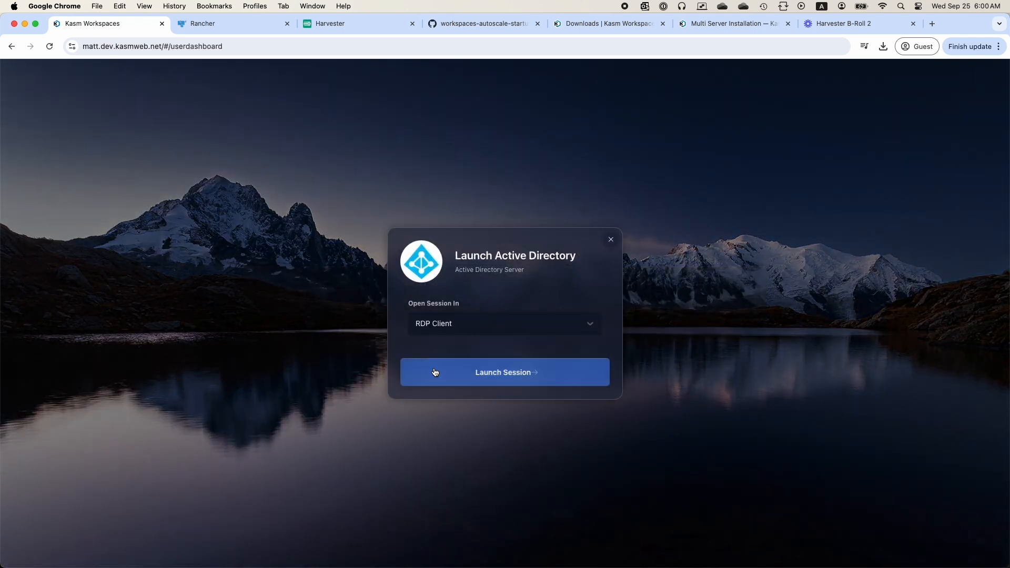
click(504, 371)
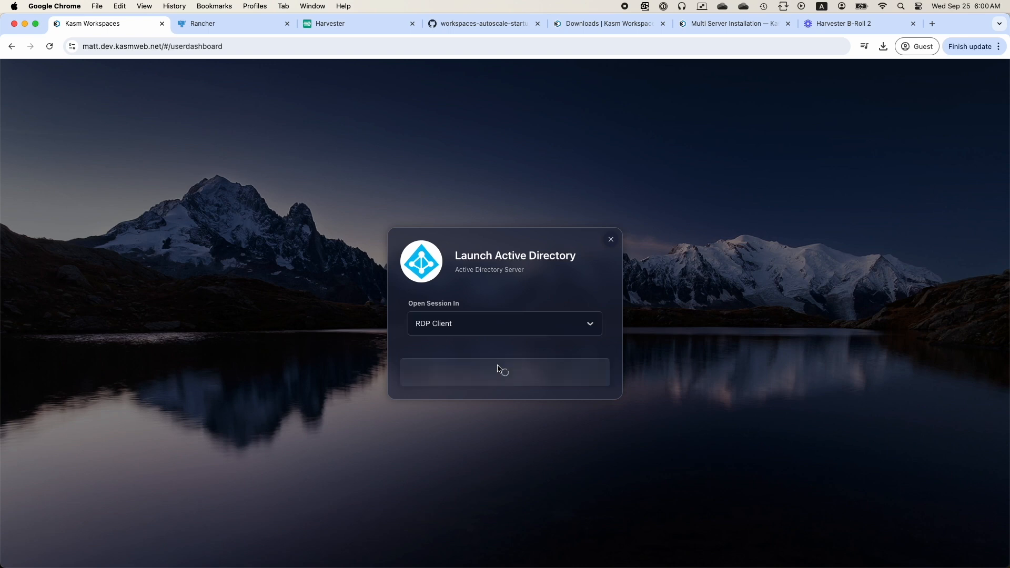
click(504, 371)
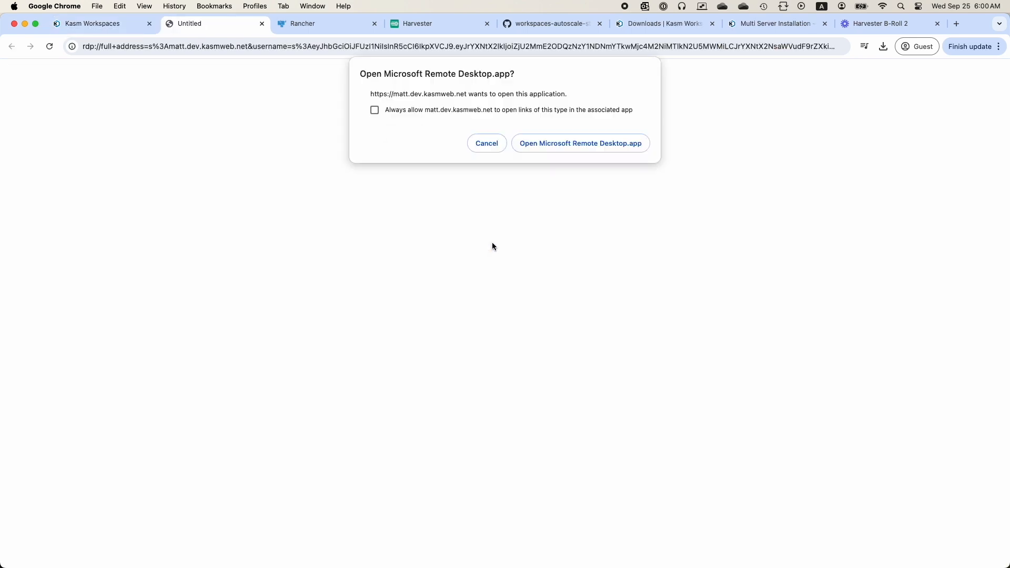
click(579, 143)
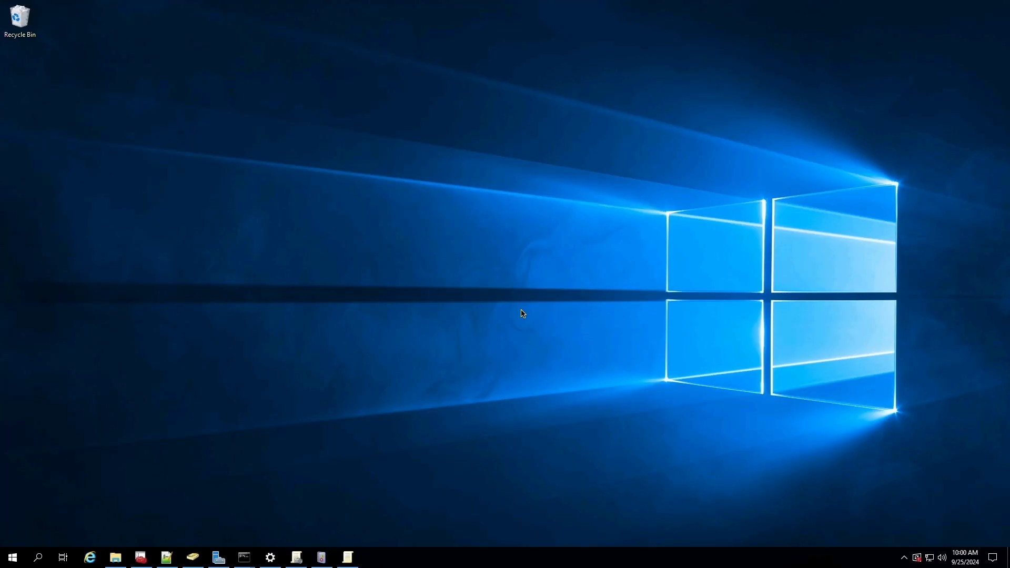
- Navigate to the AD Sync LDAP config in the admin area
click(89, 557)
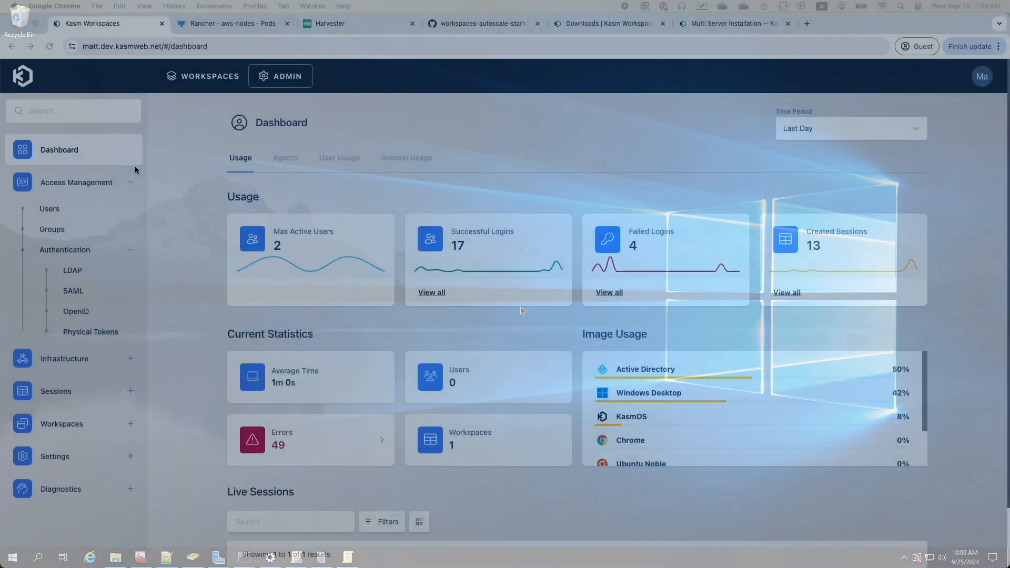
click(72, 270)
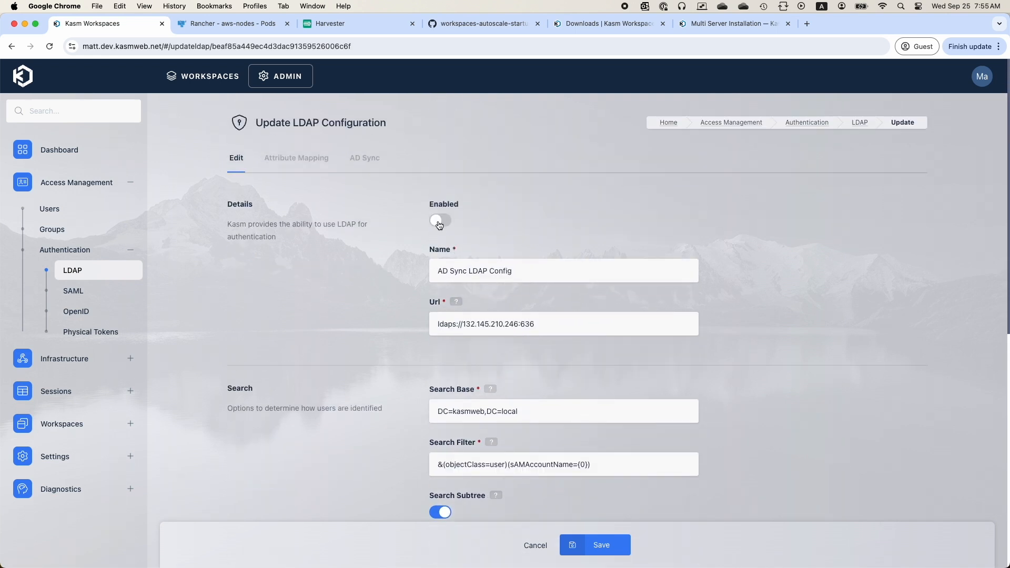
- Show the AD Sync settings of the LDAP config with random passwords and user creation enabled
click(364, 157)
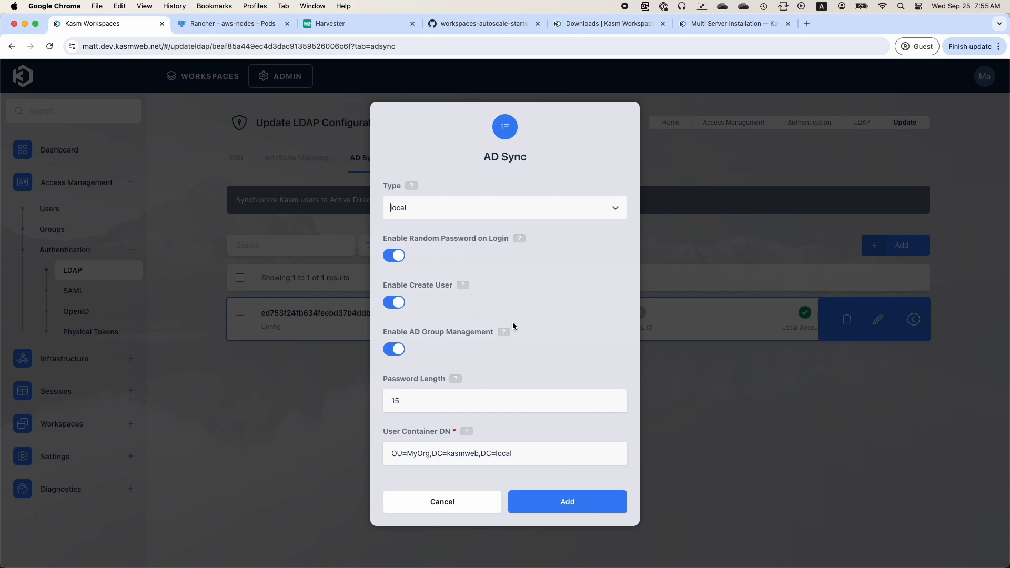
mouse_move(534, 309)
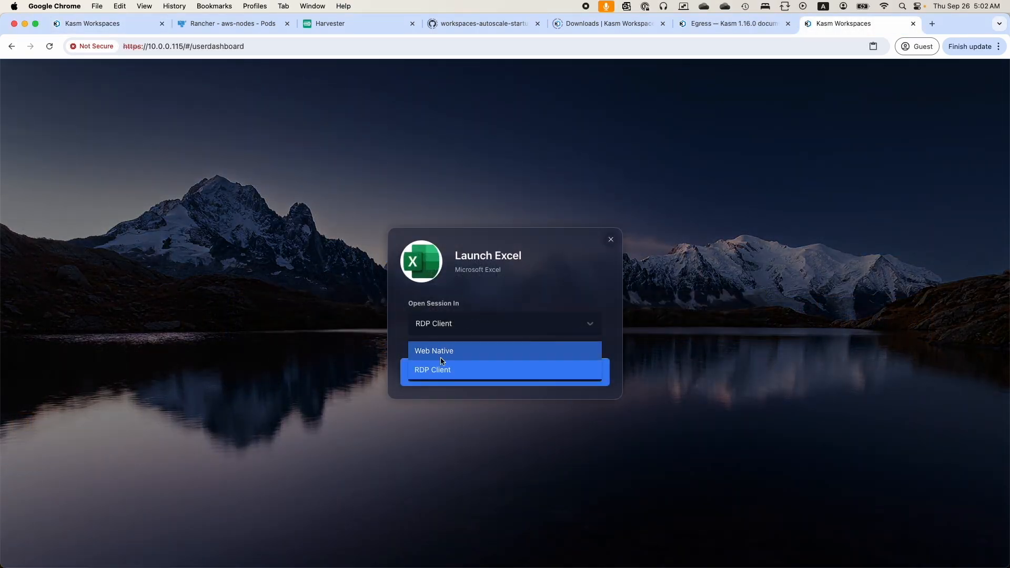
- Launch Excel, choosing Web Native then switching to the RDP Client session mode
click(435, 351)
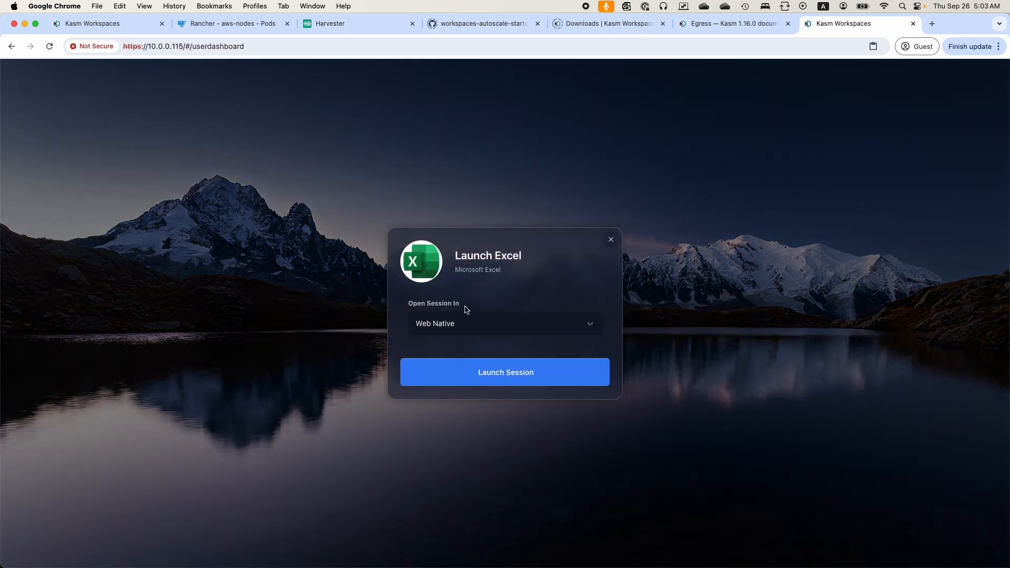
click(504, 323)
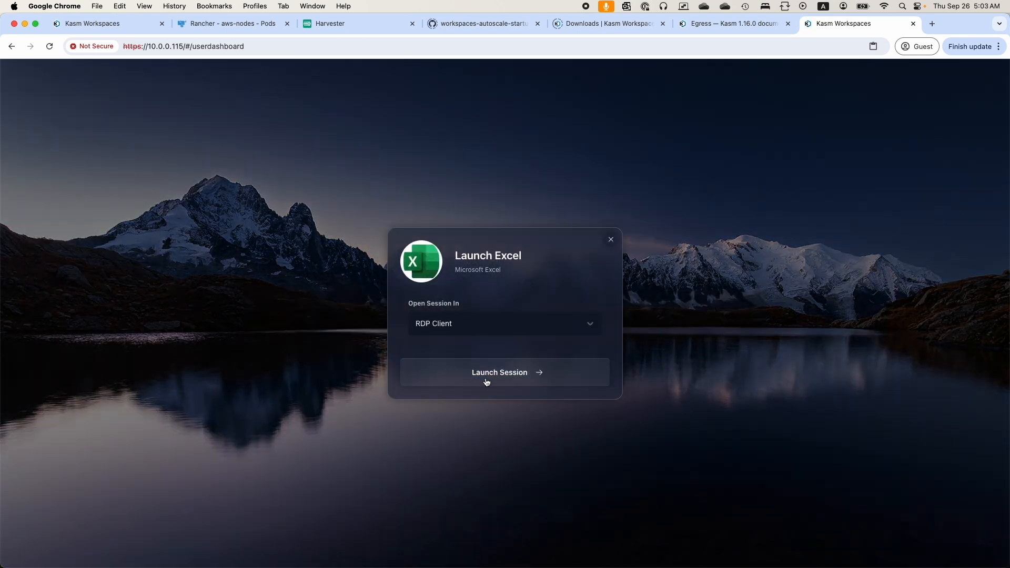
click(504, 371)
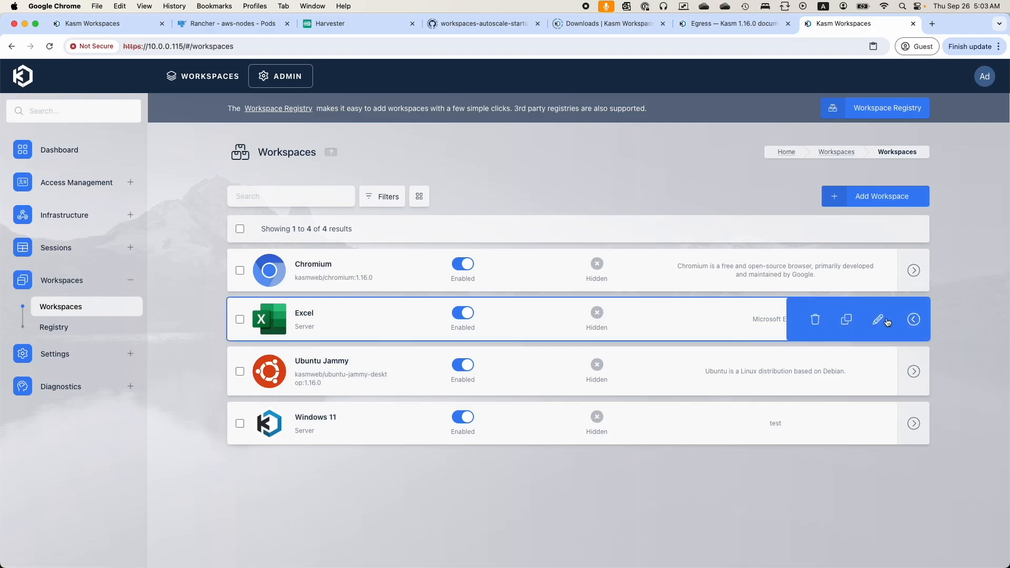
- Edit the Excel workspace to review its RemoteApp program '||Microsoft Excel'
click(878, 320)
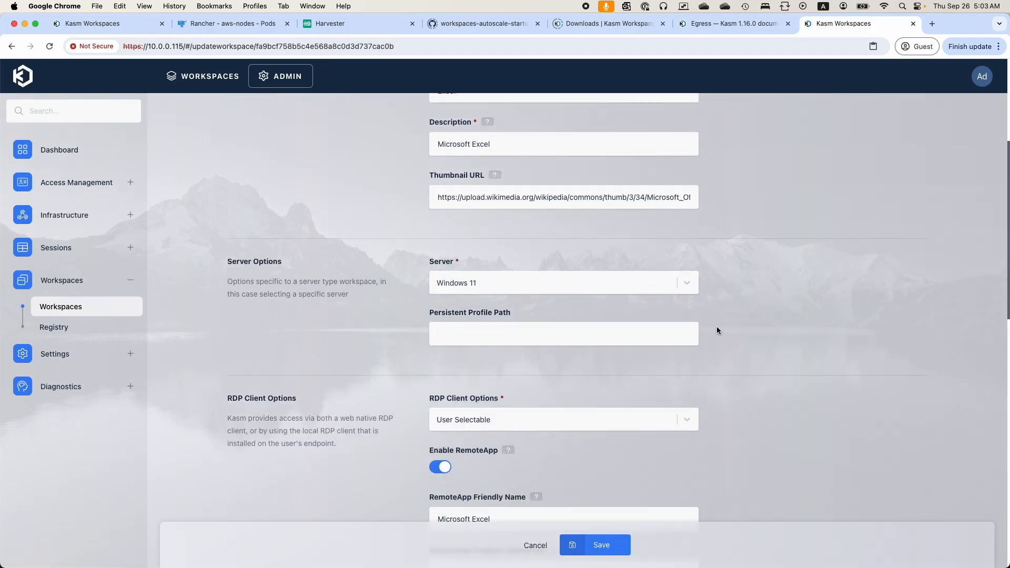
scroll(down, 3)
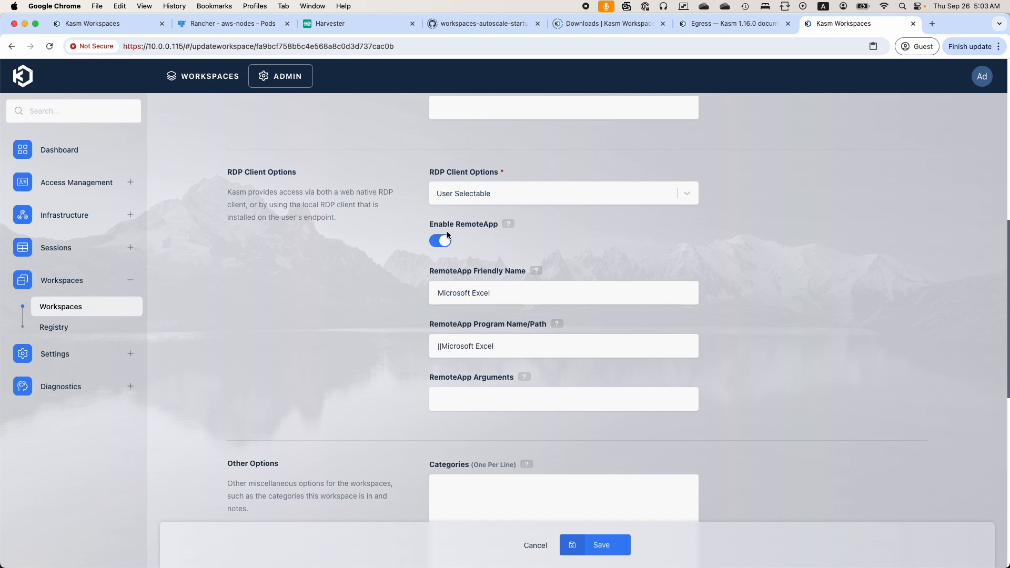
mouse_move(115, 223)
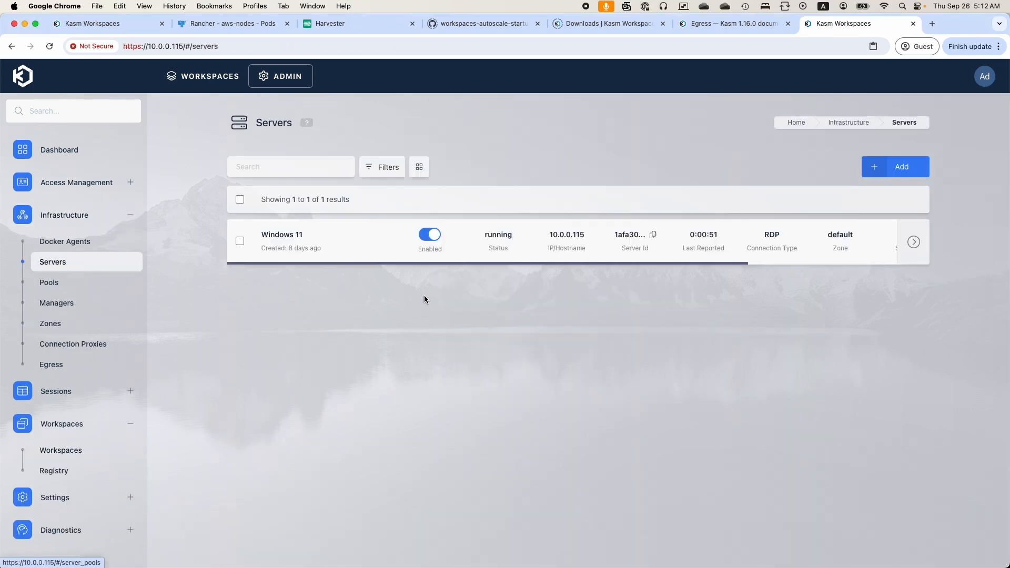
- Review the Windows 11 server's limits of one simultaneous session and one user per server
click(282, 235)
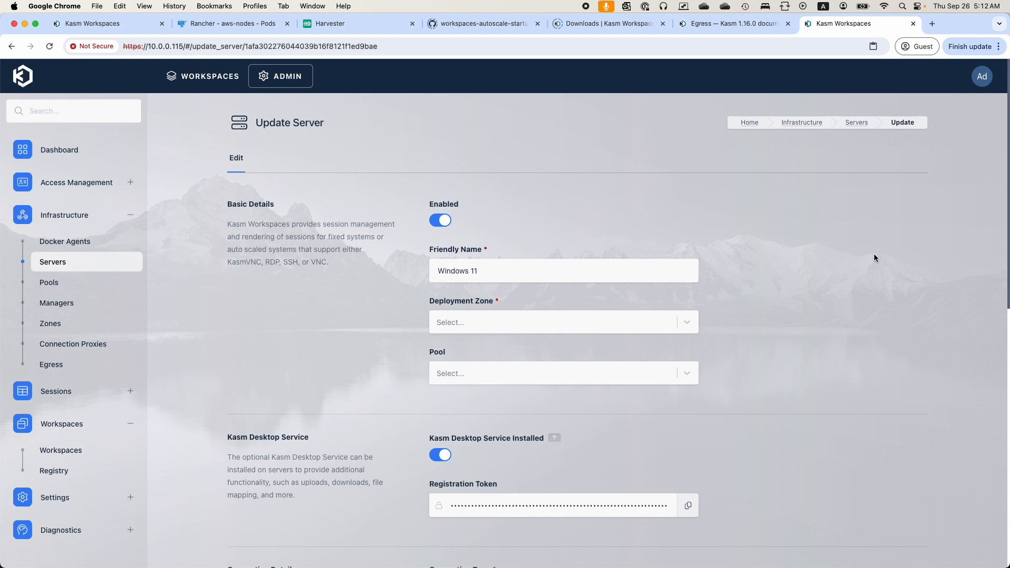
scroll(down, 3)
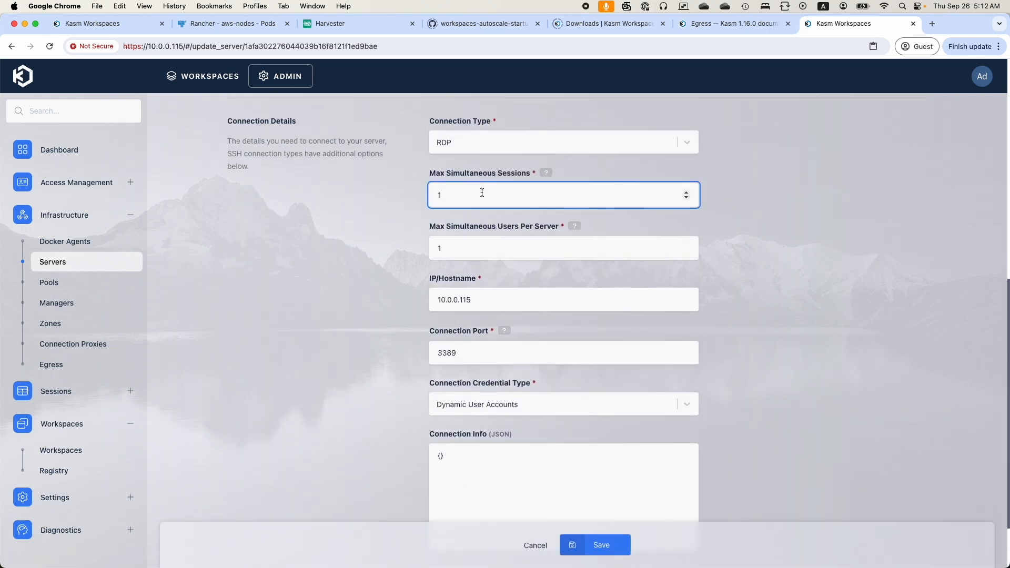
click(564, 248)
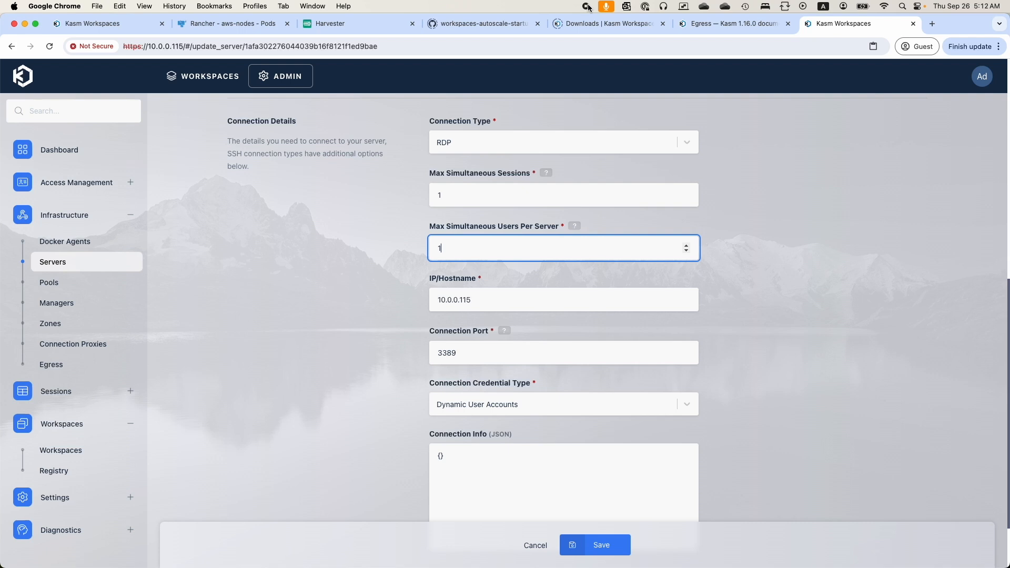
click(594, 545)
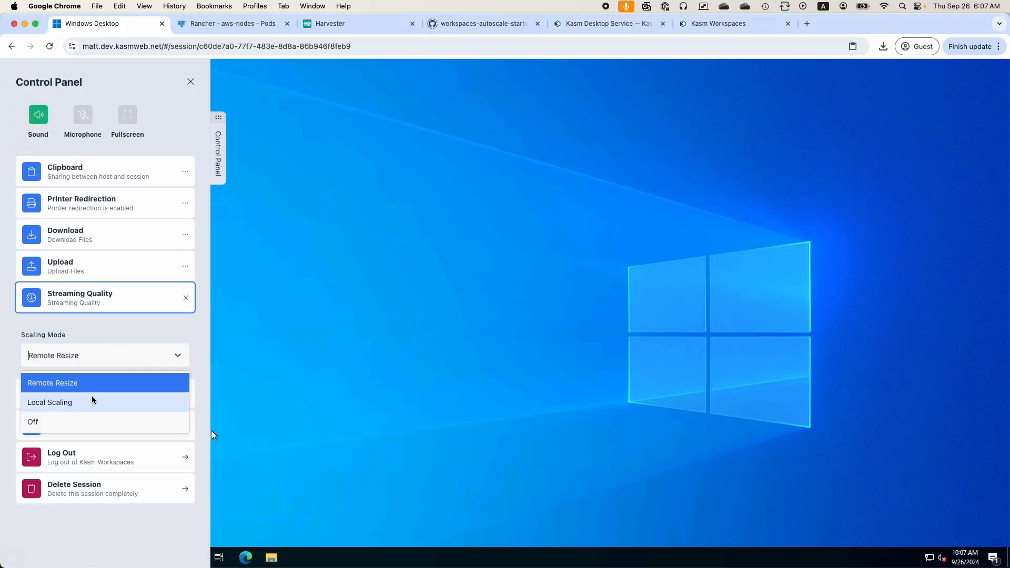
- Switch the Windows Desktop session to Local Scaling at 1024 x 768
click(50, 402)
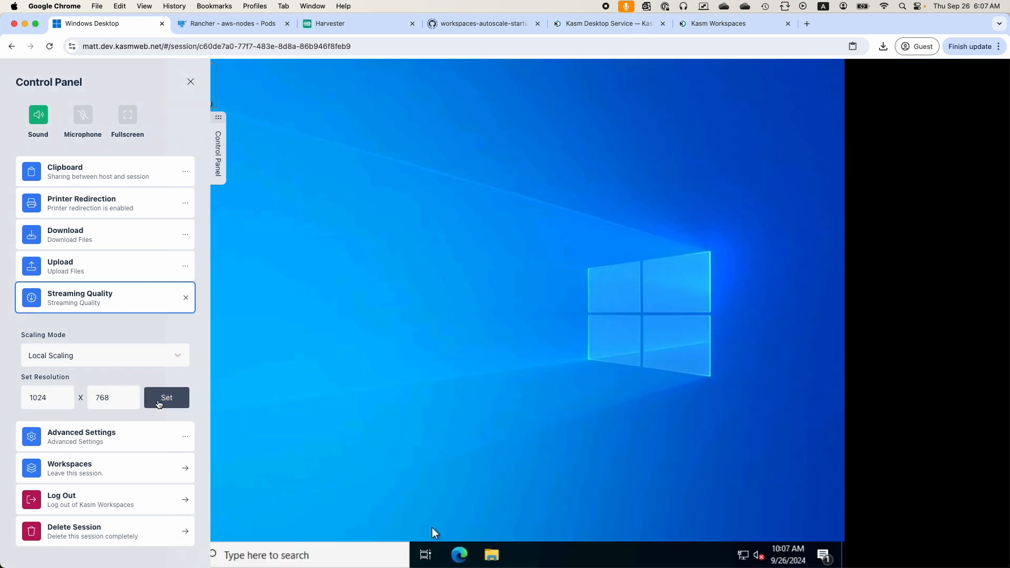
click(104, 354)
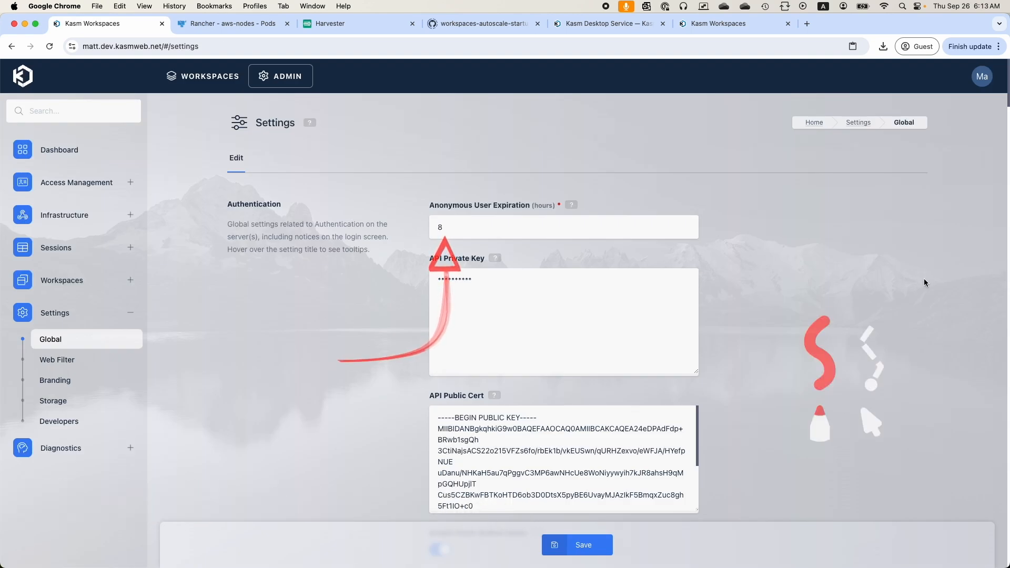
- Review anonymous user expiration and CAPTCHA settings, then return to the user dashboard
scroll(down, 3)
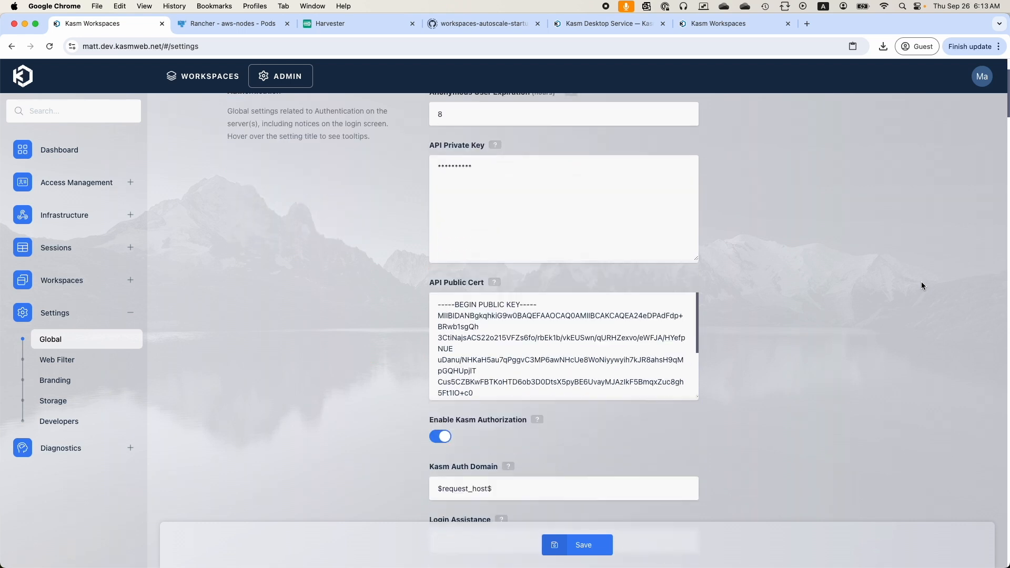
scroll(down, 3)
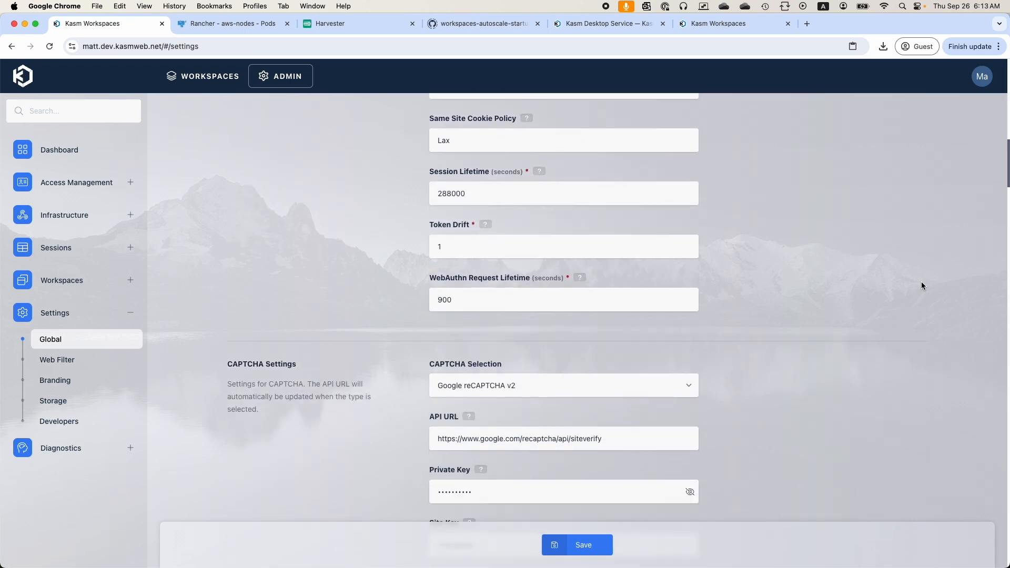
scroll(down, 3)
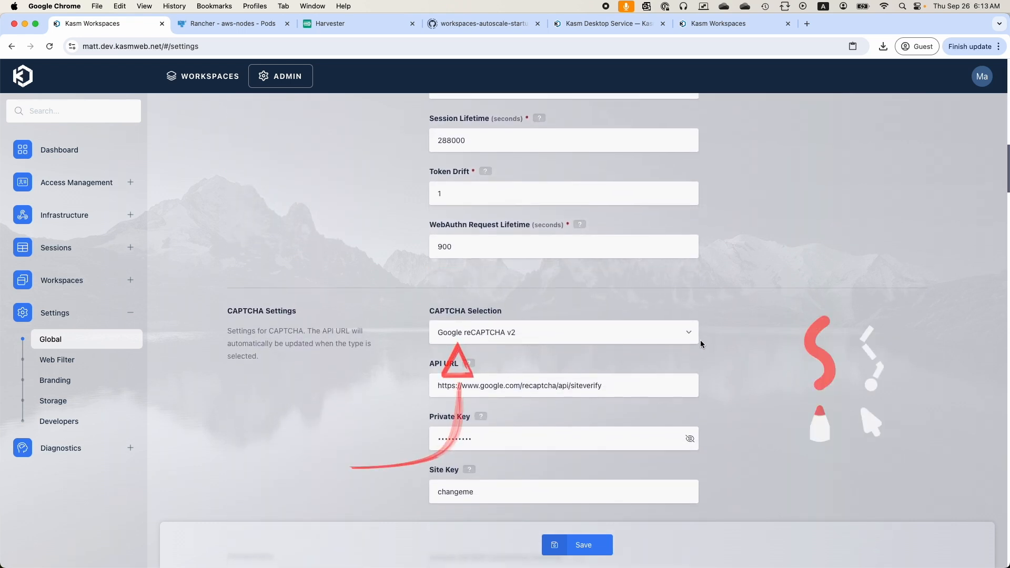
click(203, 76)
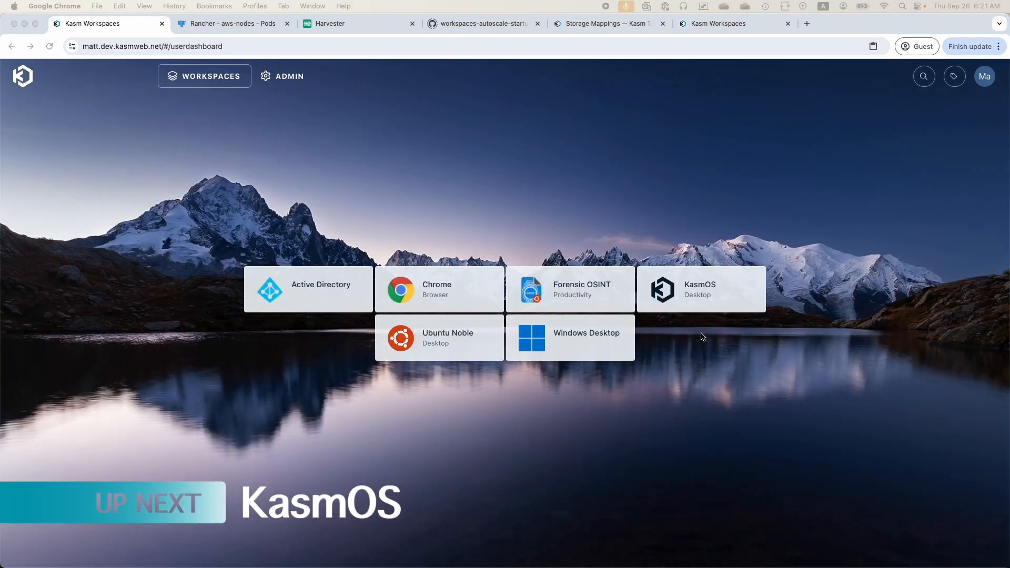
- Launch a KasmOS session and show its Internet group of applications
click(701, 288)
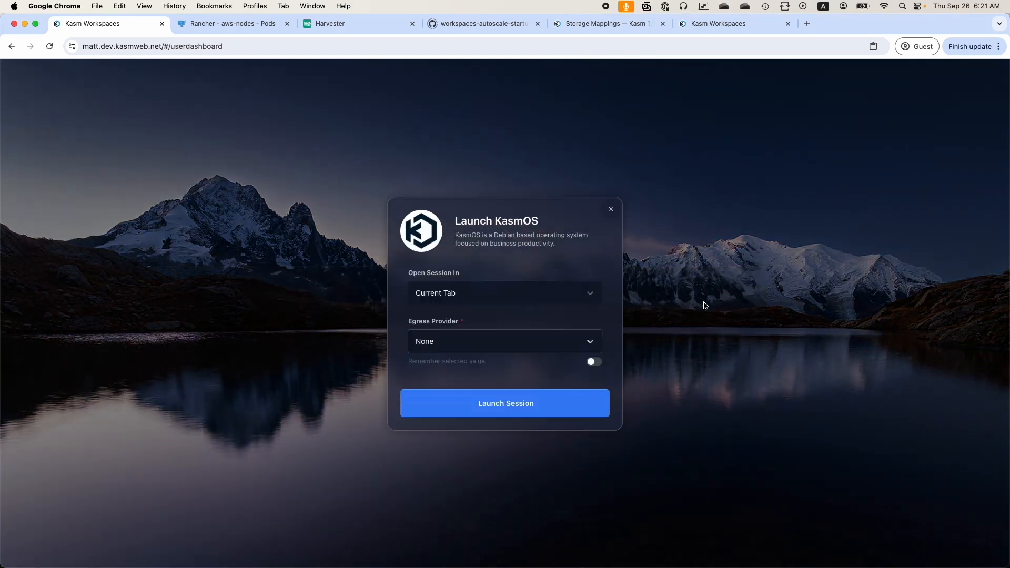
click(504, 403)
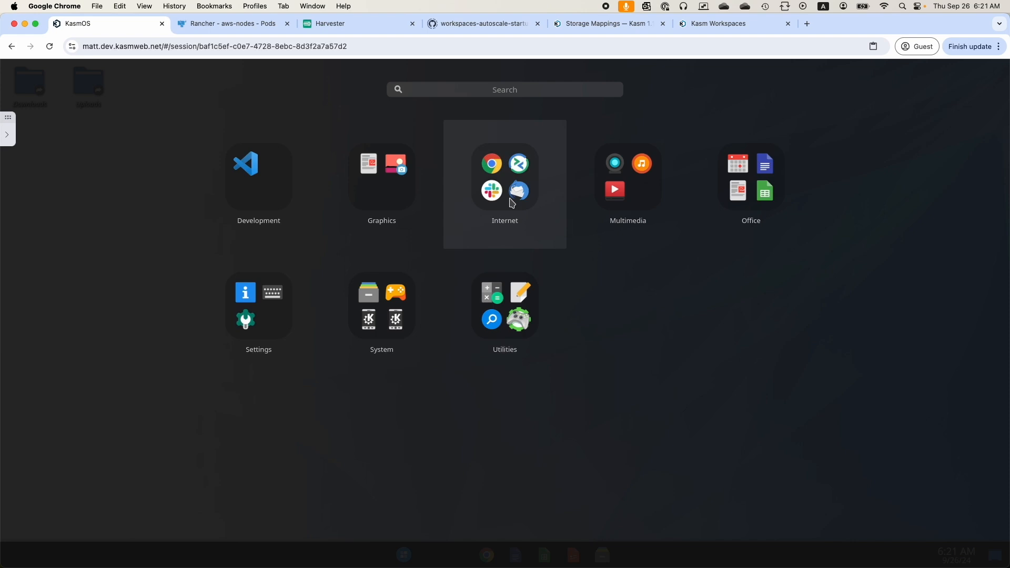
click(505, 177)
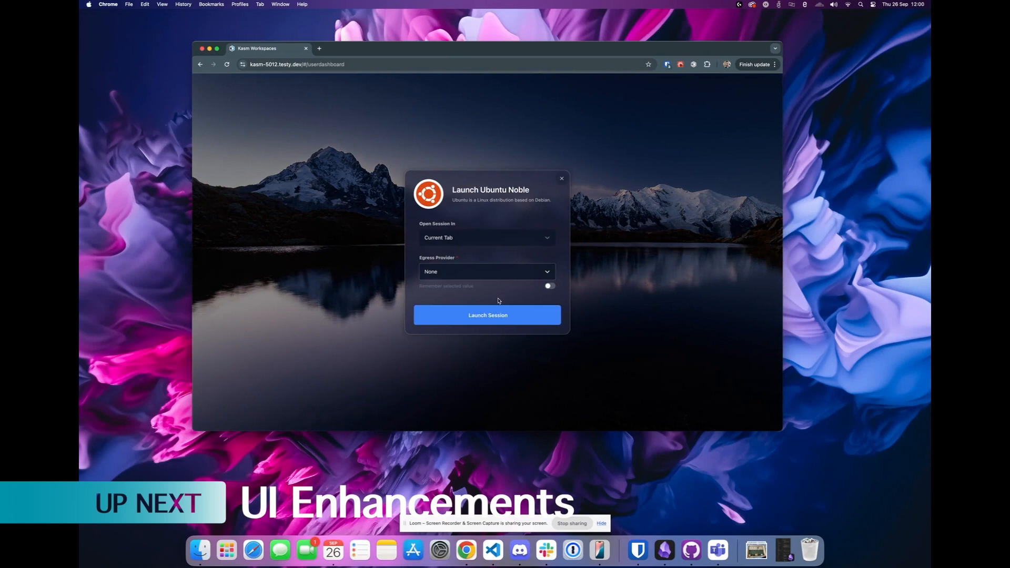
- Launch the Ubuntu Noble session and bring up the admin Workspaces list
click(487, 315)
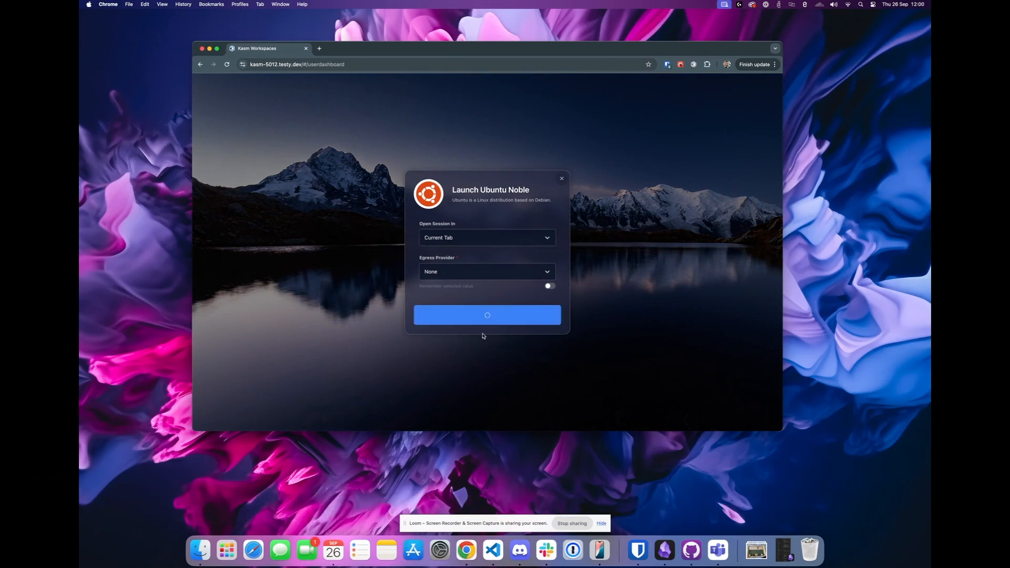
click(488, 315)
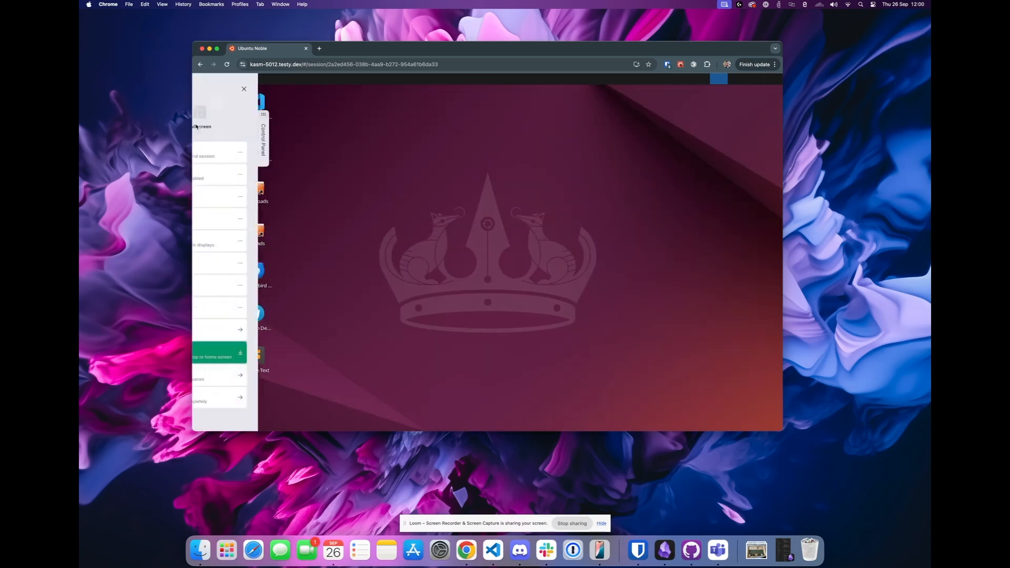
click(264, 352)
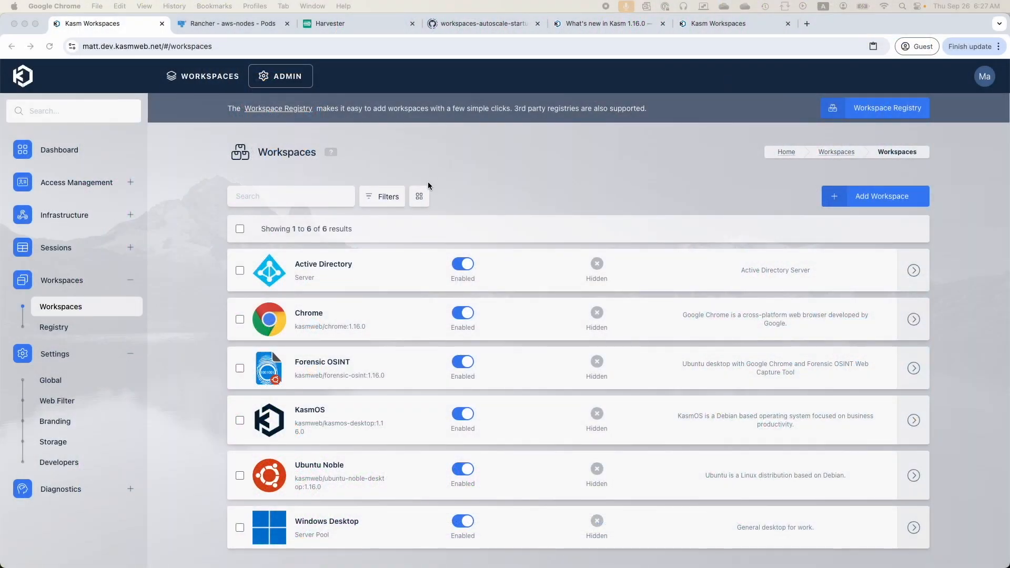
- Show workspaces as an editable table and edit the Chrome workspace's memory cell
click(419, 197)
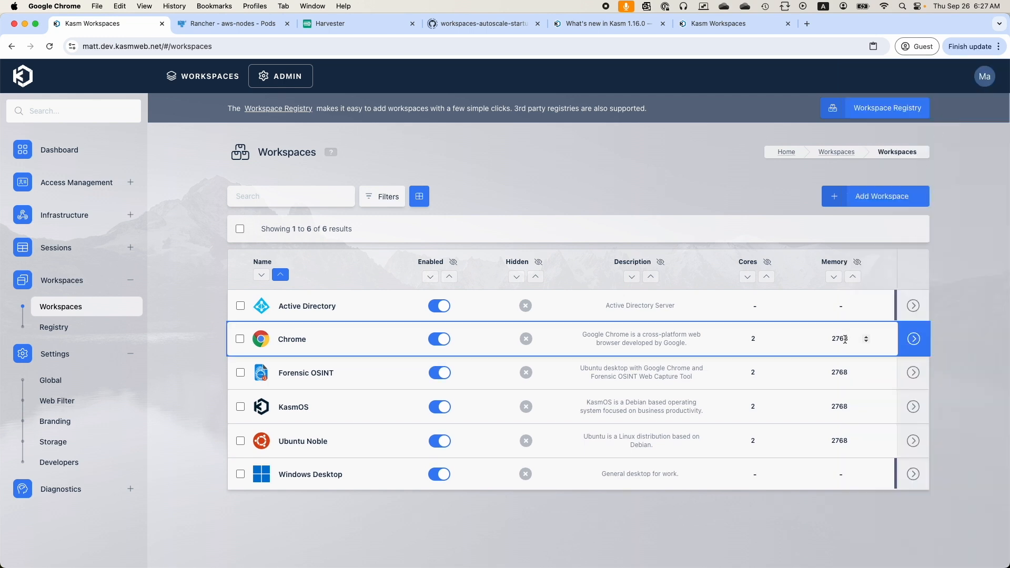
click(747, 342)
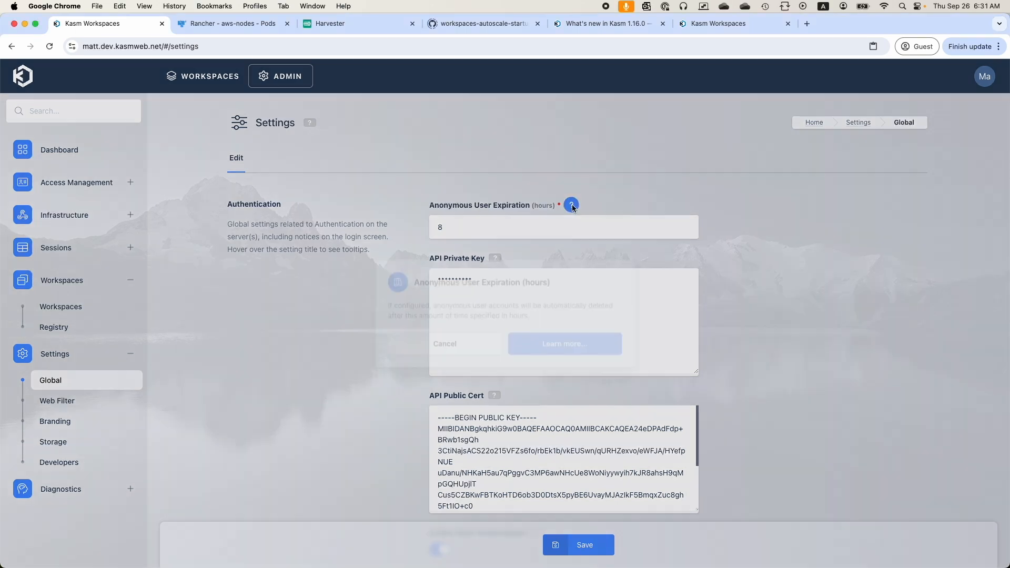
- Show the inline help for Anonymous User Expiration (accounts deleted after 8 hours)
click(564, 343)
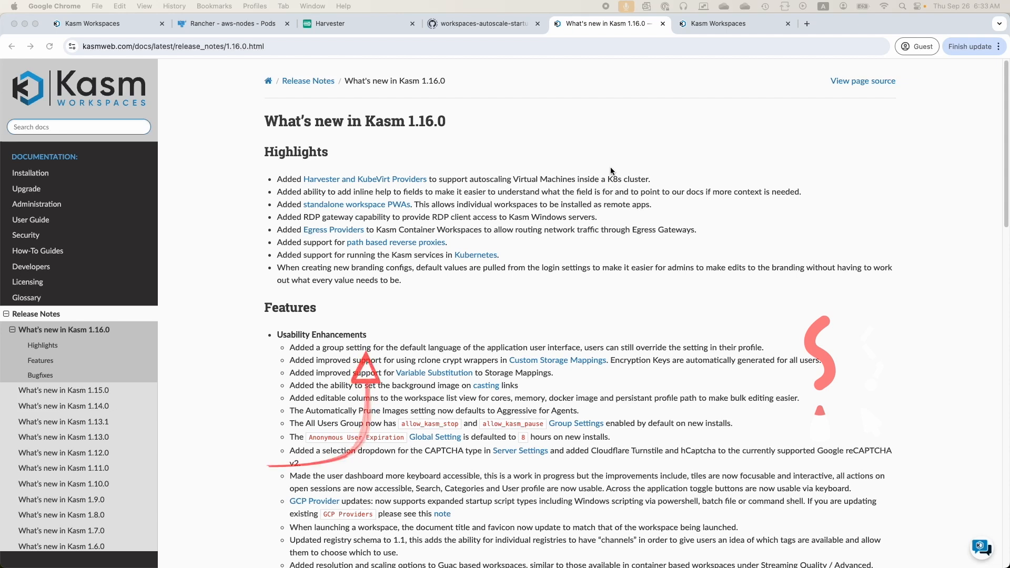
- Scroll the 1.16.0 release notes down to the Kasm Desktop Service and Bugfixes sections
scroll(down, 3)
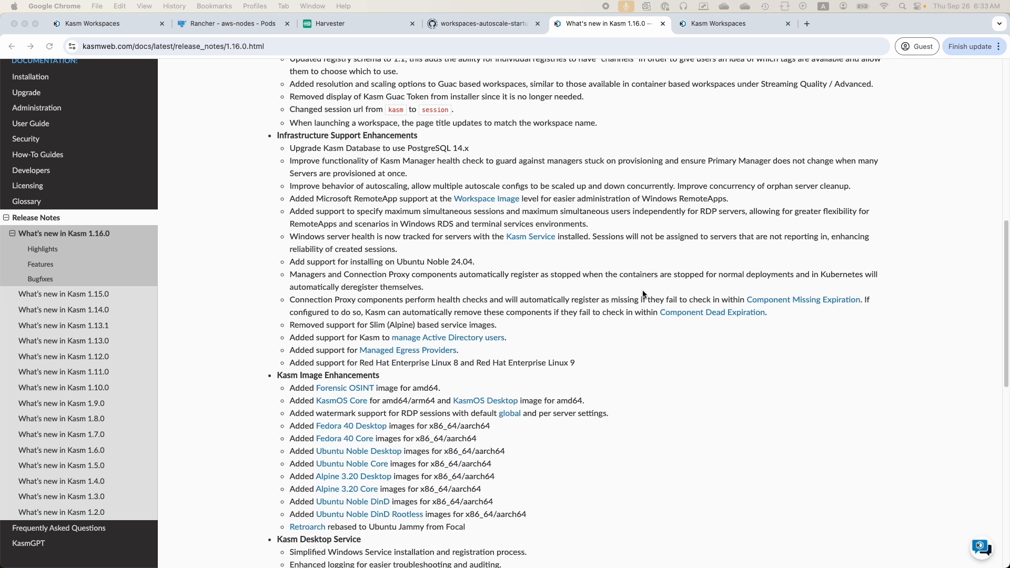
scroll(down, 3)
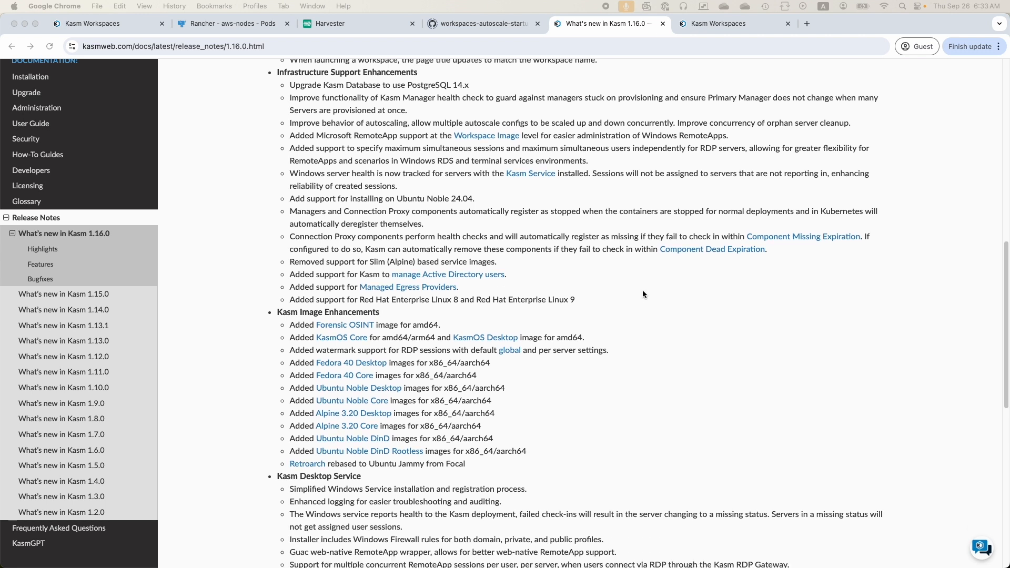
scroll(down, 3)
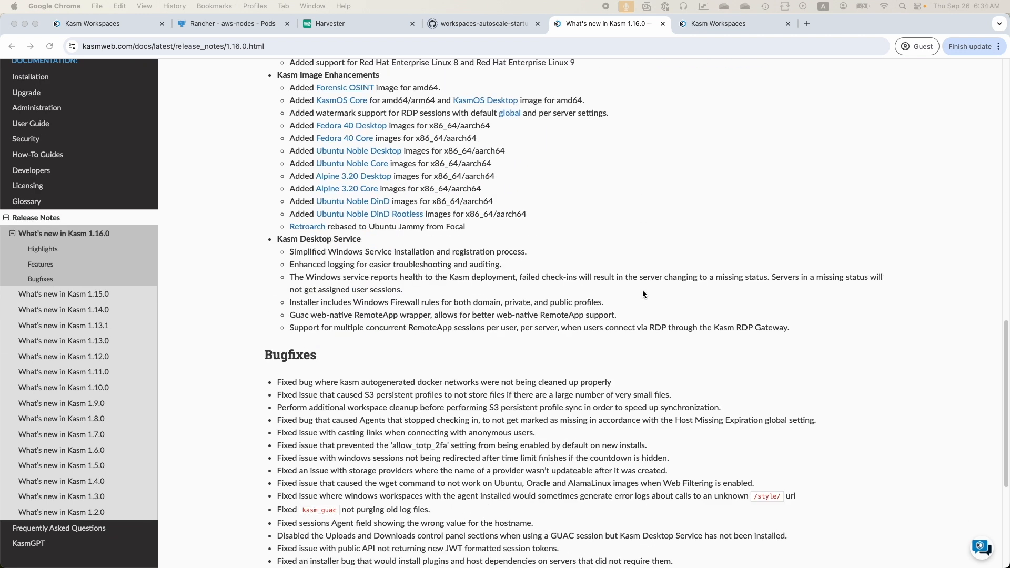
scroll(down, 3)
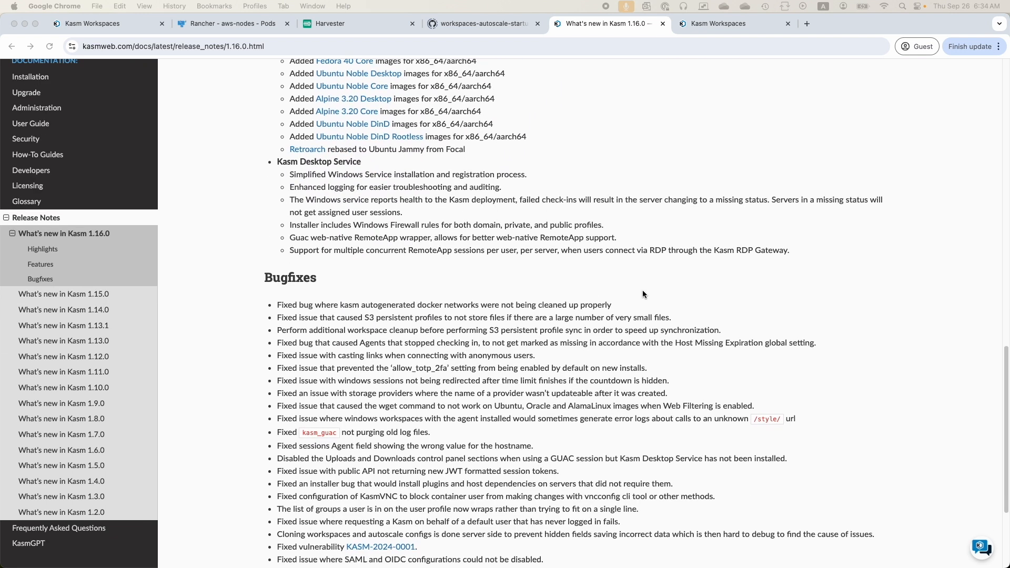